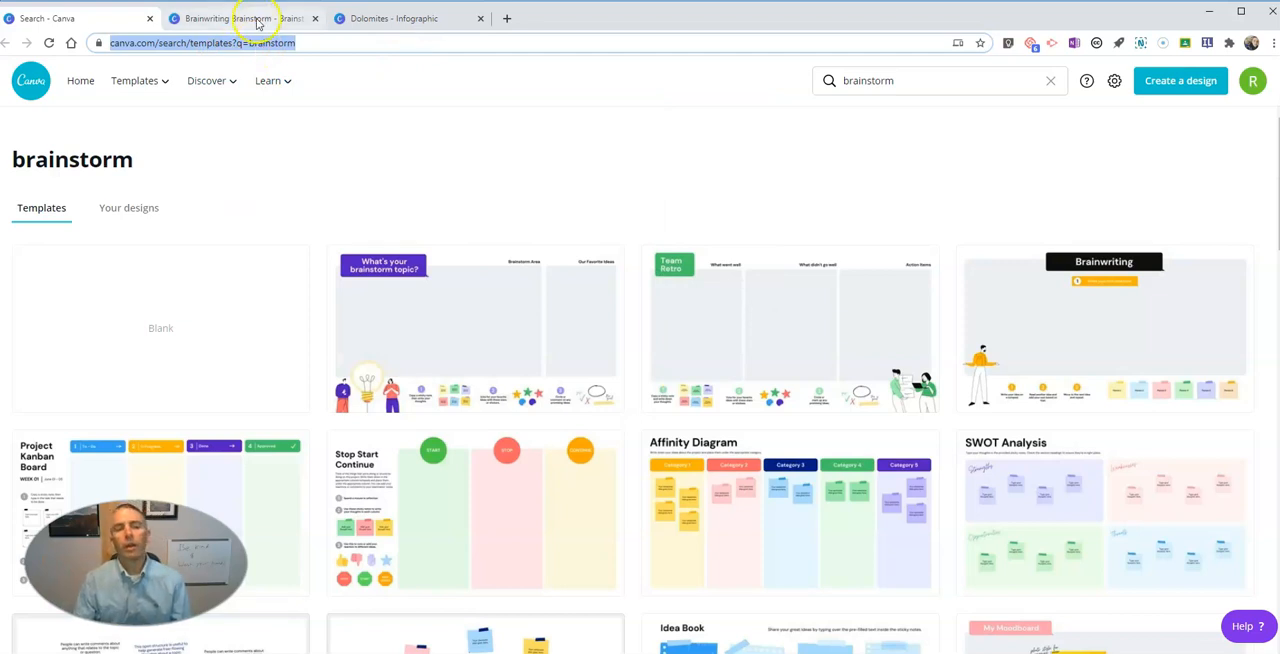
- Delete the standing person illustration from the Brainwriting Brainstorm template
{"action": "left_click", "coordinate": [1104, 328]}
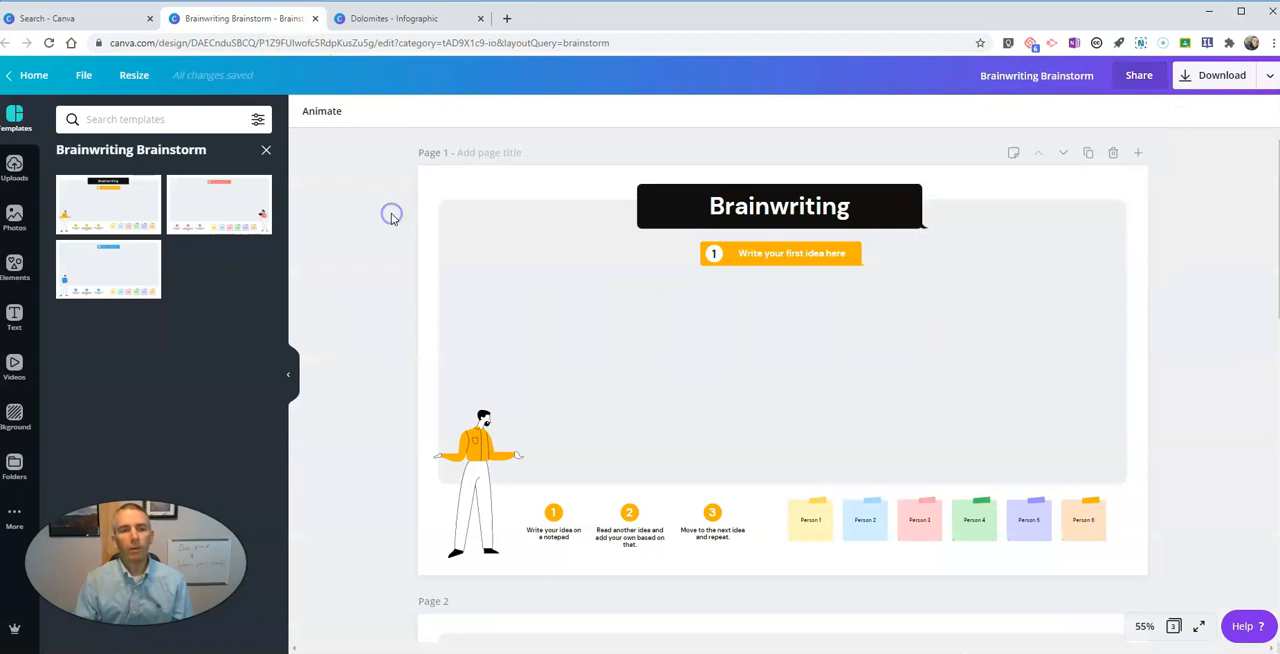
{"action": "left_click", "coordinate": [76, 18]}
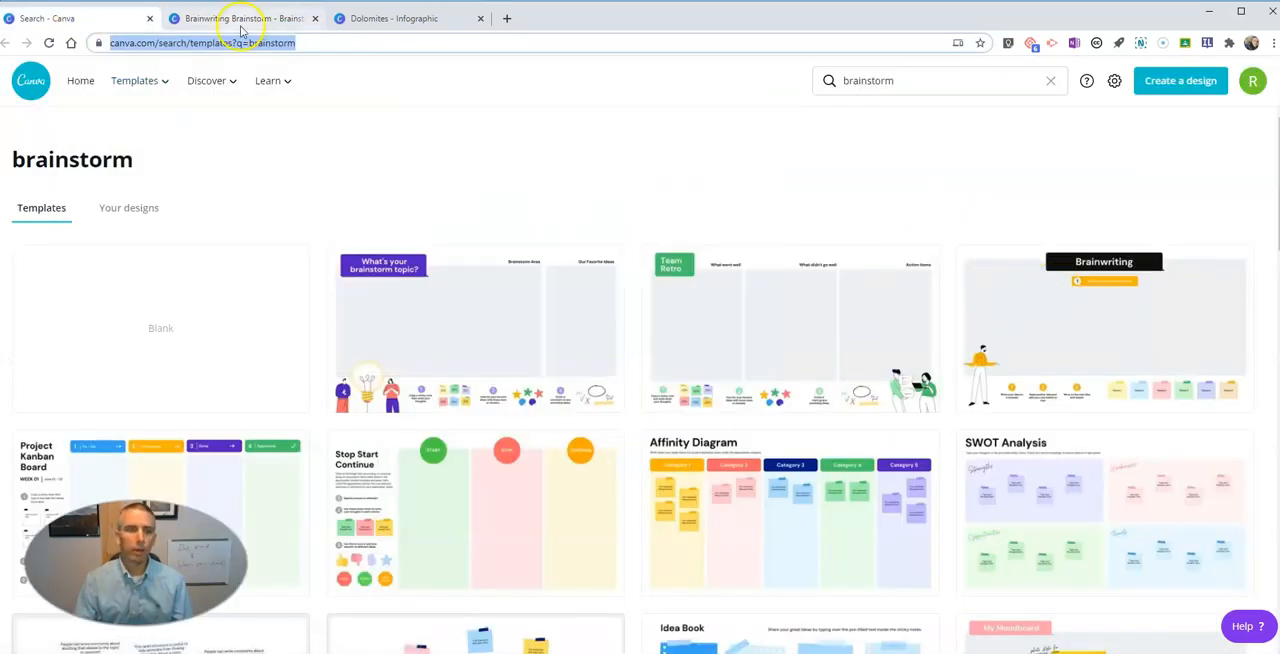
{"action": "left_click", "coordinate": [1104, 330]}
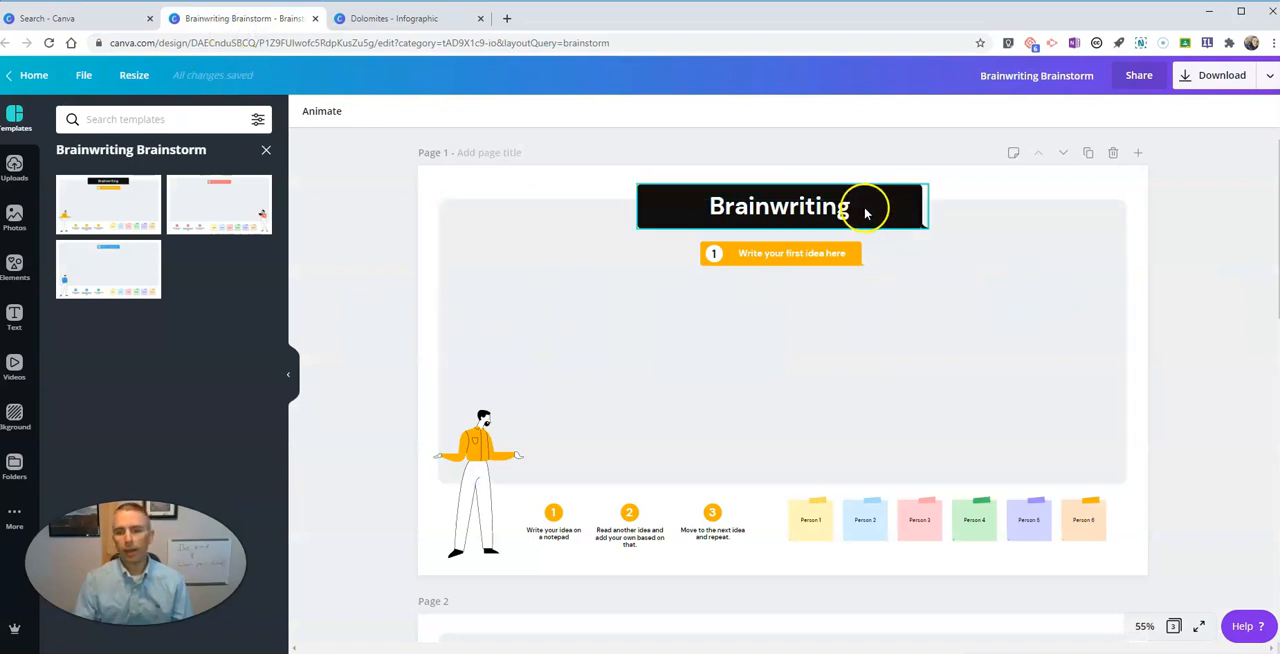
{"action": "left_click", "coordinate": [480, 480]}
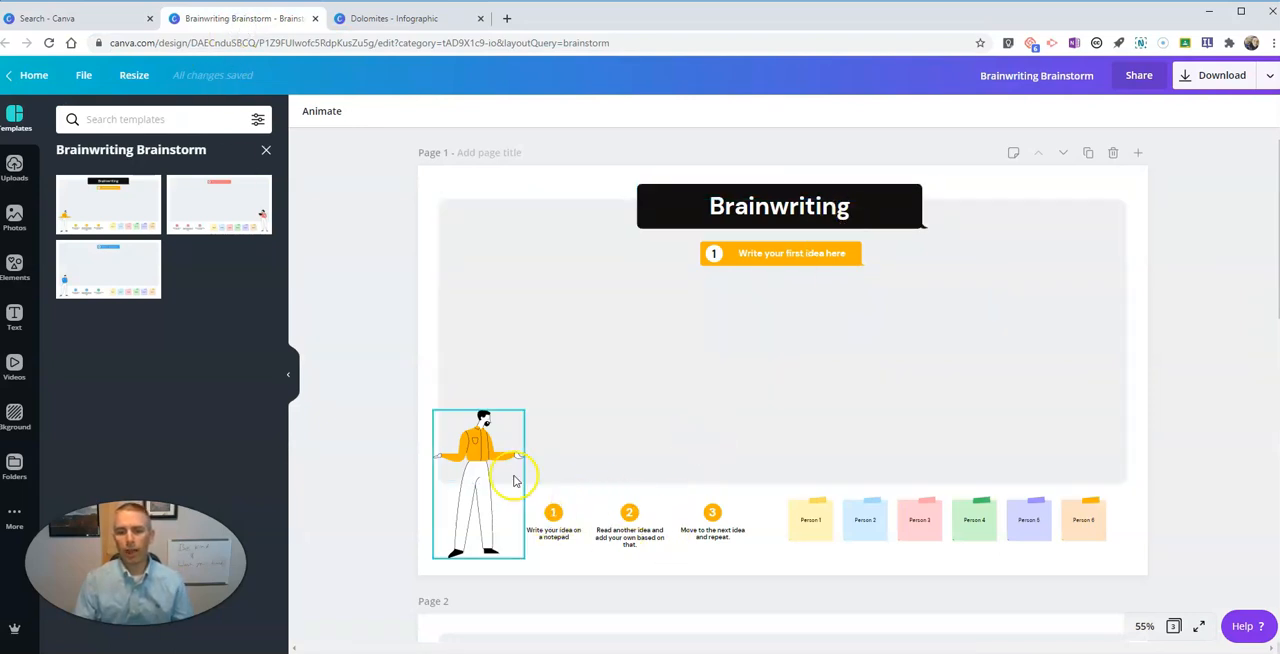
{"action": "key", "text": "Delete"}
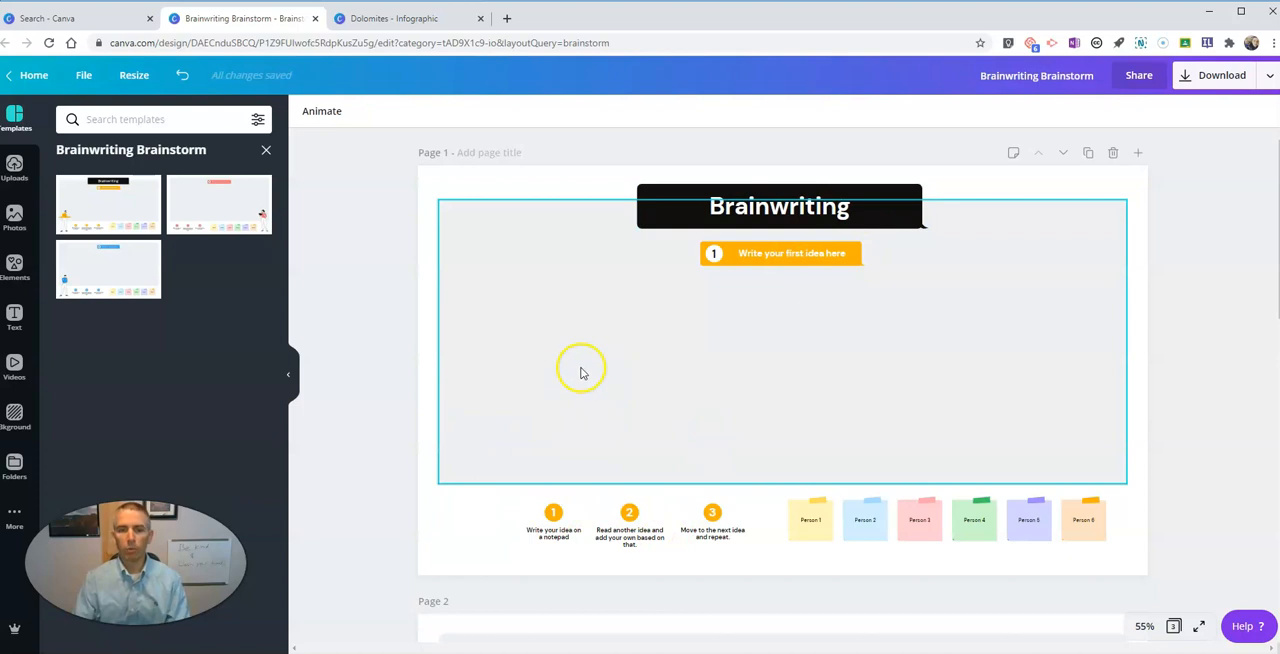
- Move the yellow Person 1 note onto the board and retype it as 'Note 1 Let's do some planning!'
{"action": "left_click_drag", "start_coordinate": [810, 518], "coordinate": [496, 348]}
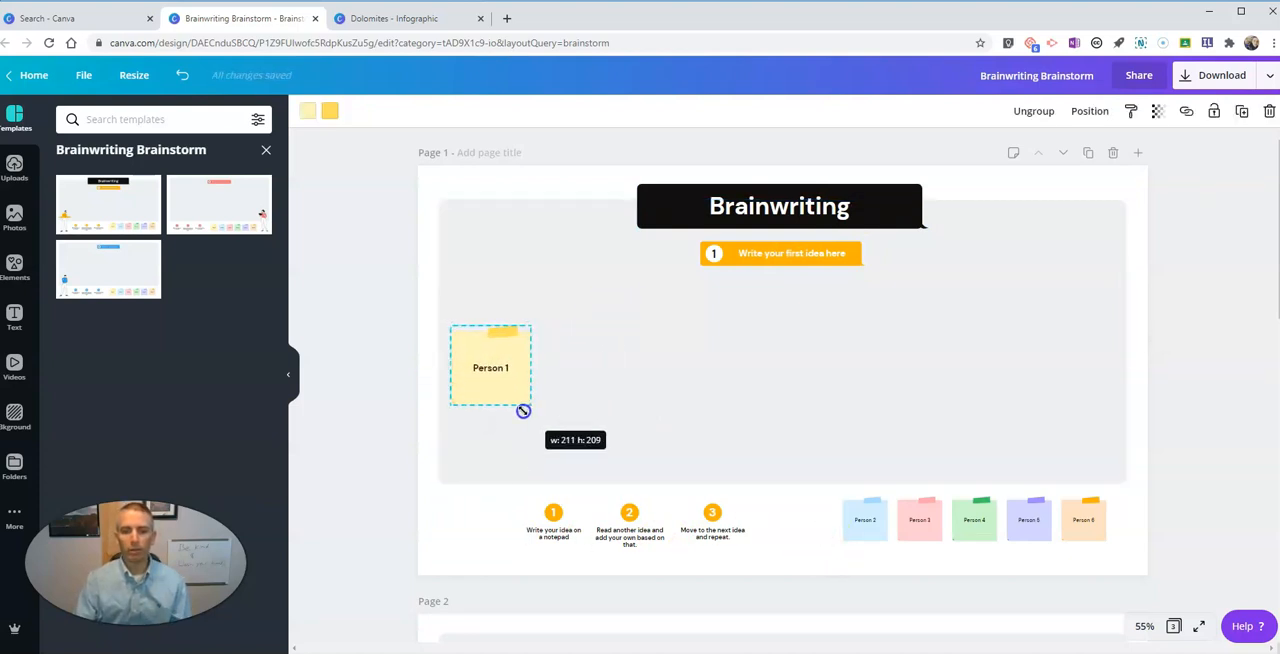
{"action": "left_click", "coordinate": [780, 252]}
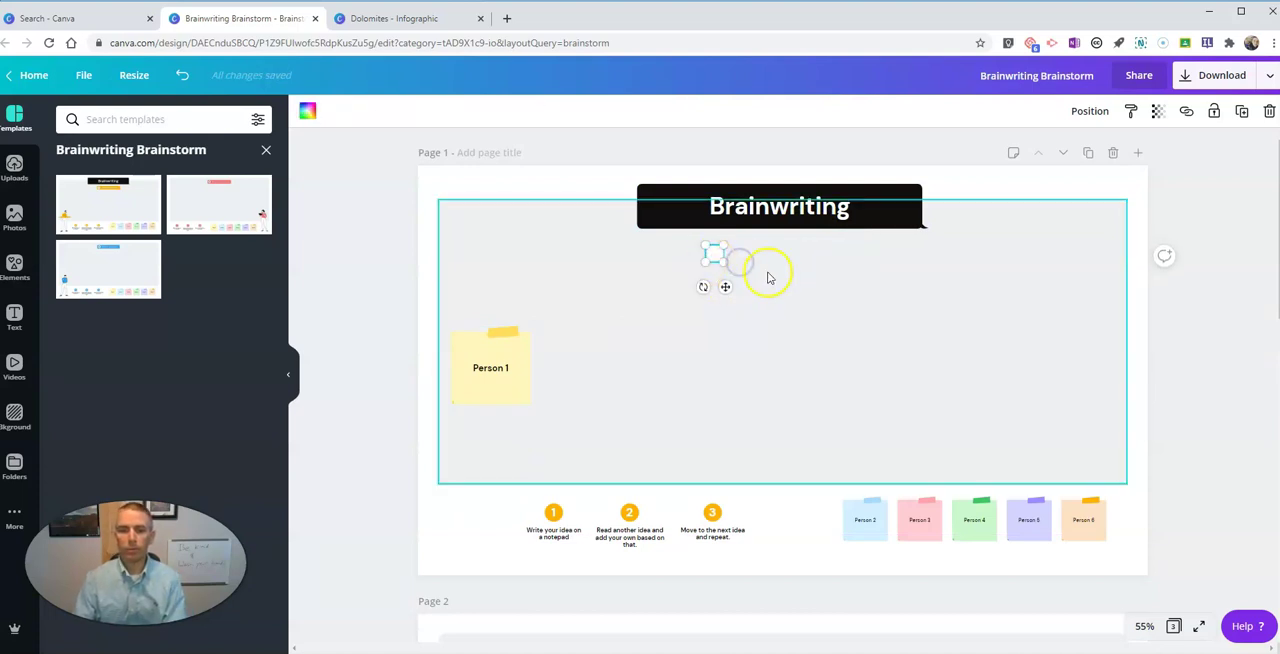
{"action": "left_click", "coordinate": [490, 368]}
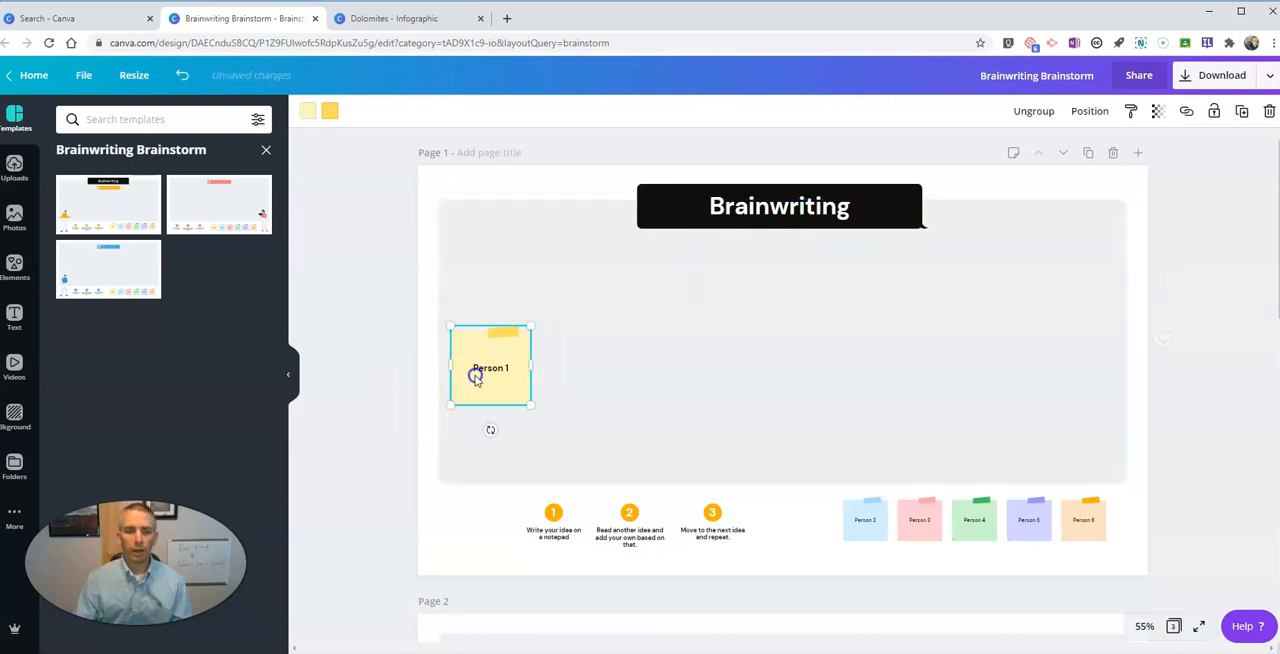
{"action": "double_click", "coordinate": [490, 368]}
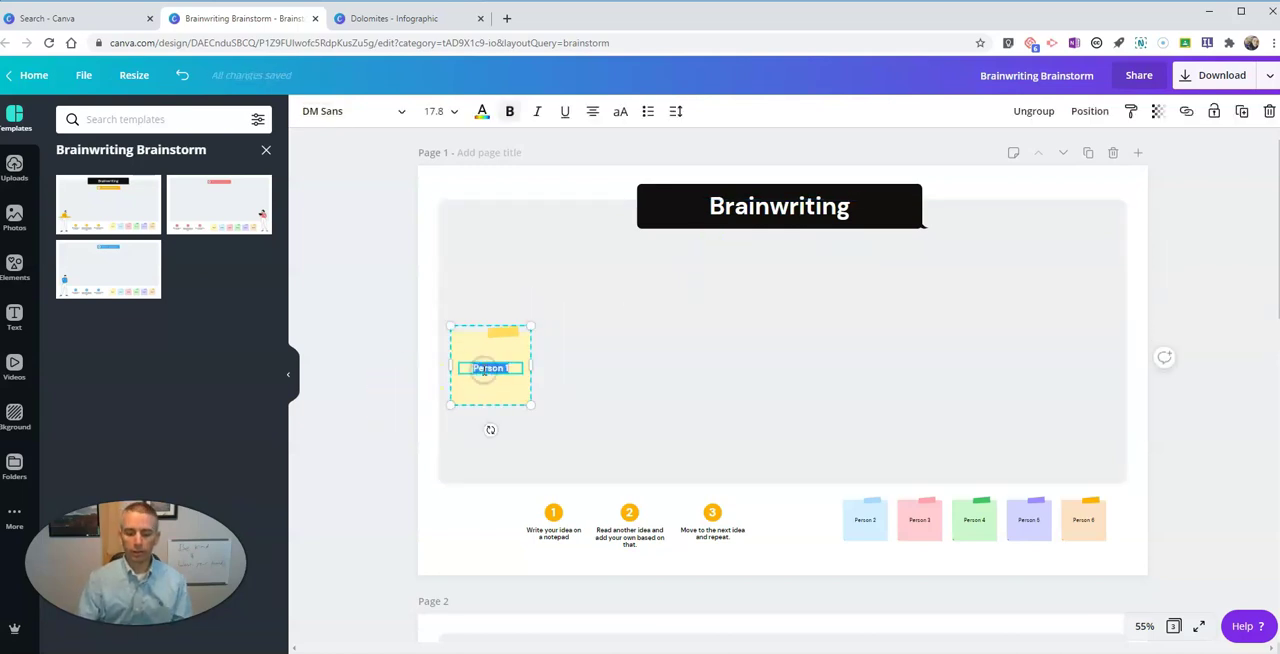
{"action": "type", "text": "Note"}
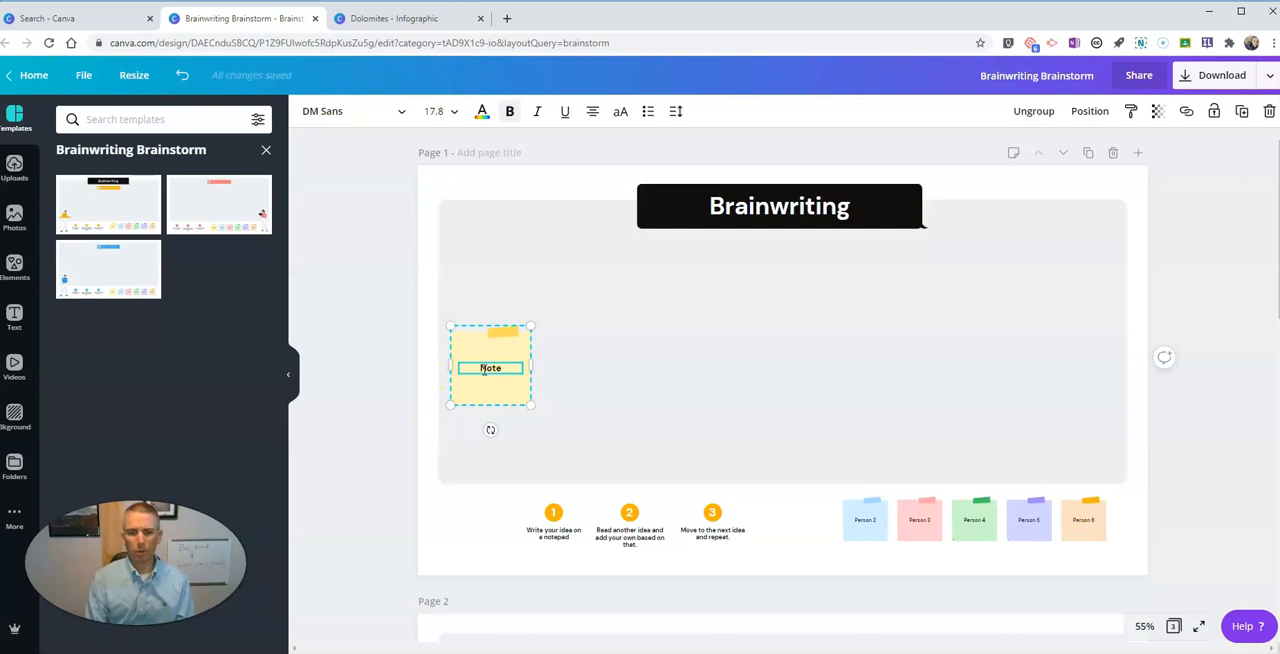
{"action": "type", "text": "1:"}
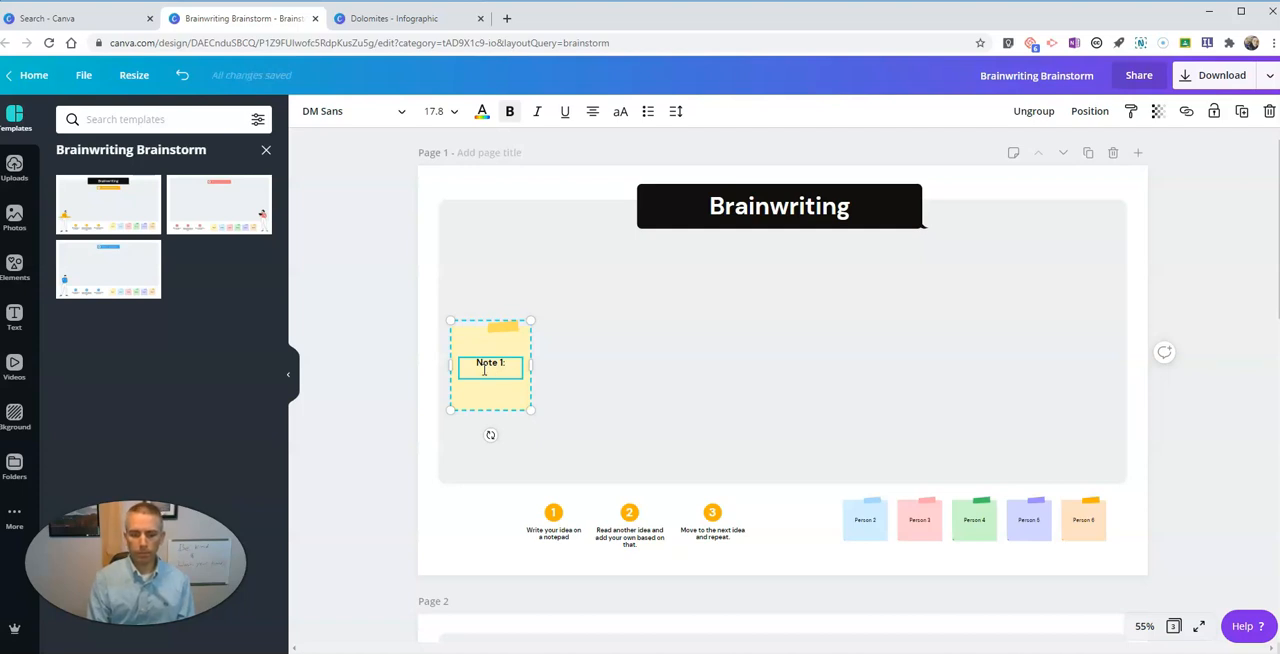
{"action": "type", "text": "Let's do some planning!"}
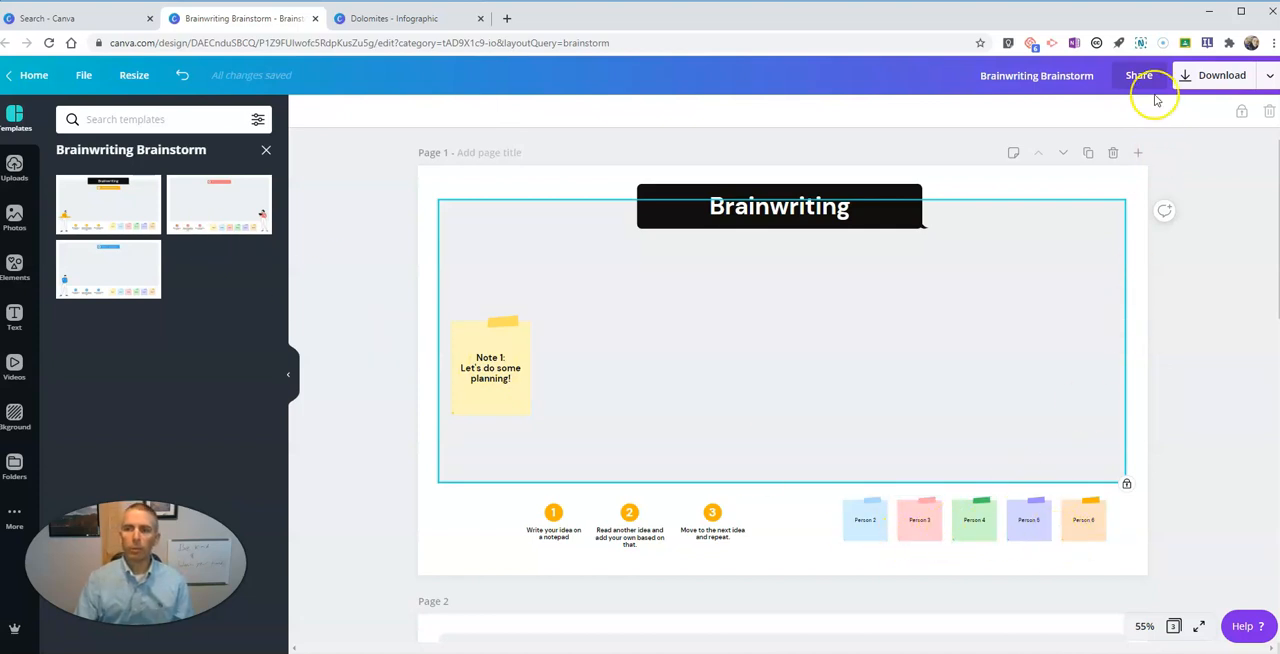
{"action": "left_click", "coordinate": [1140, 76]}
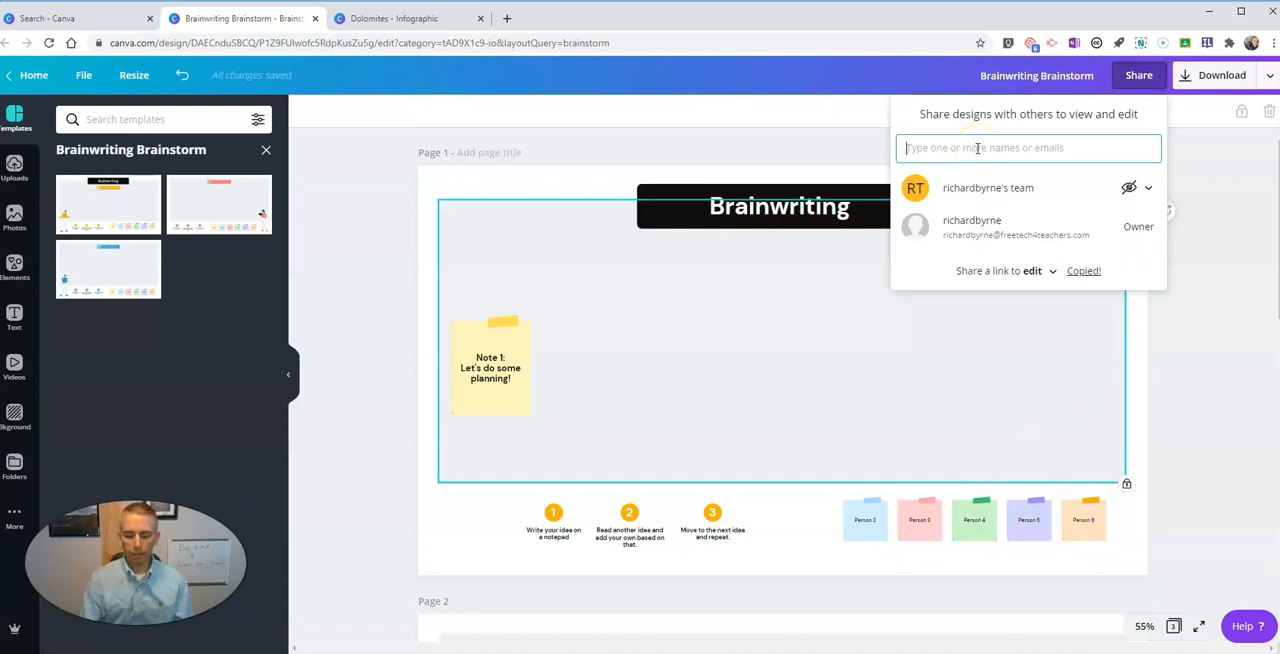
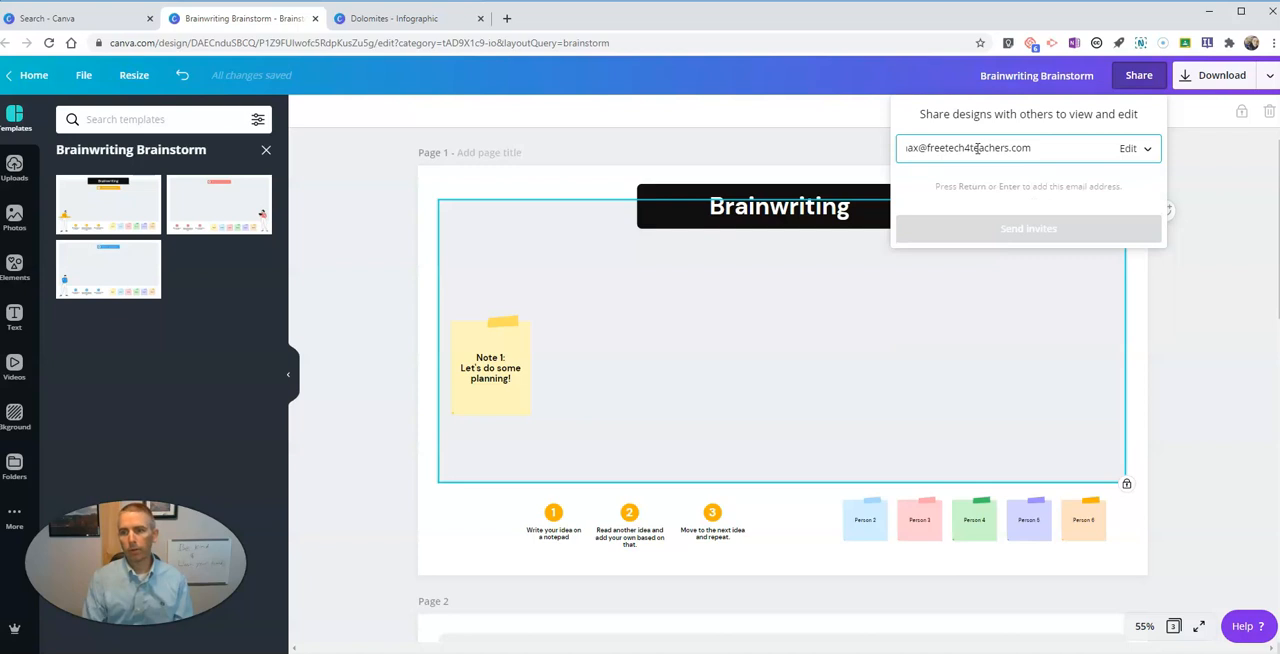
{"action": "mouse_move", "coordinate": [1230, 280]}
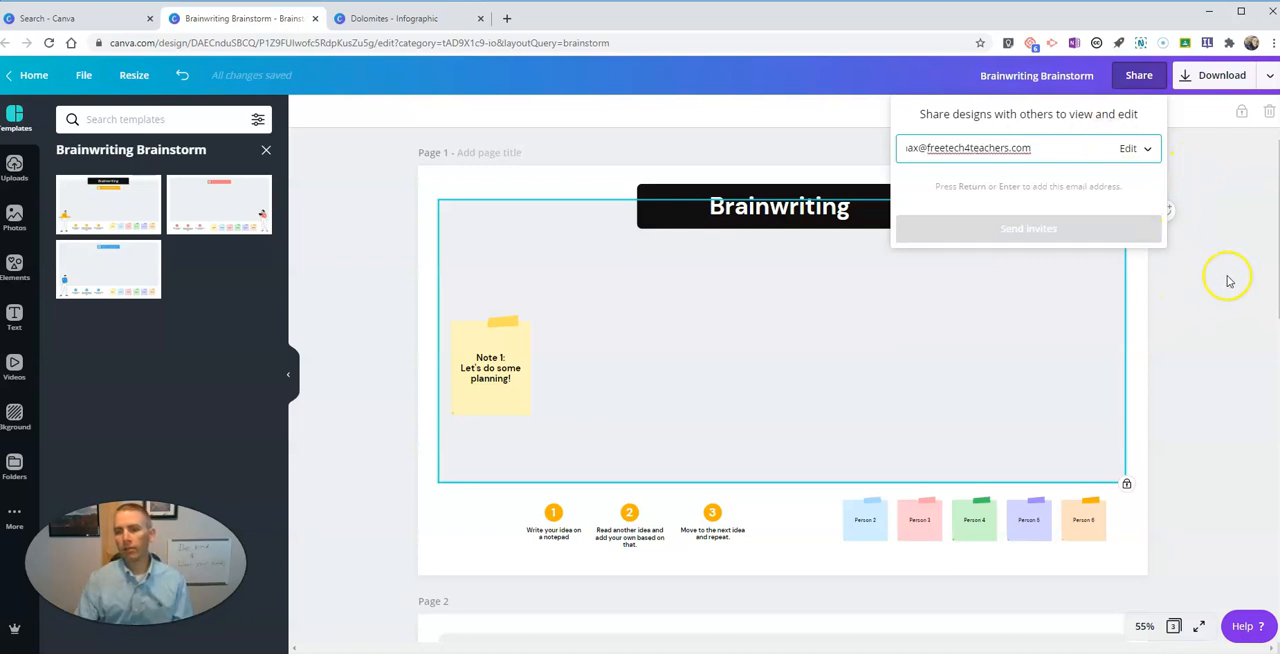
{"action": "left_click", "coordinate": [1140, 76]}
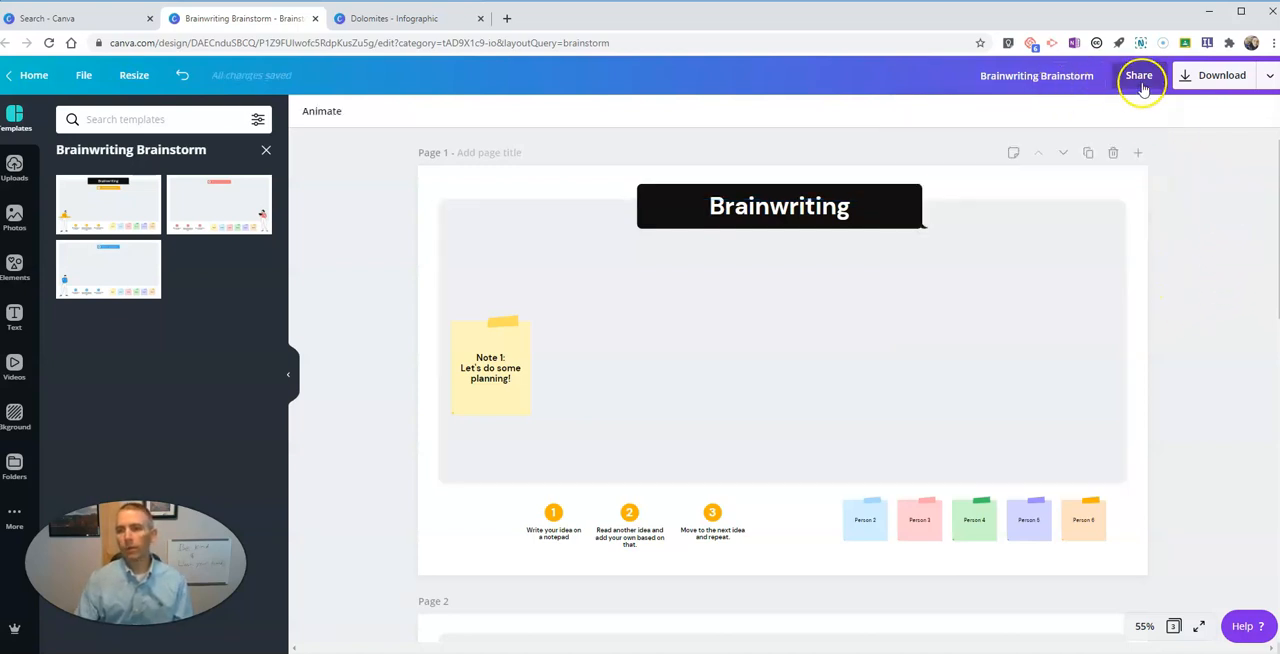
{"action": "left_click", "coordinate": [1140, 76]}
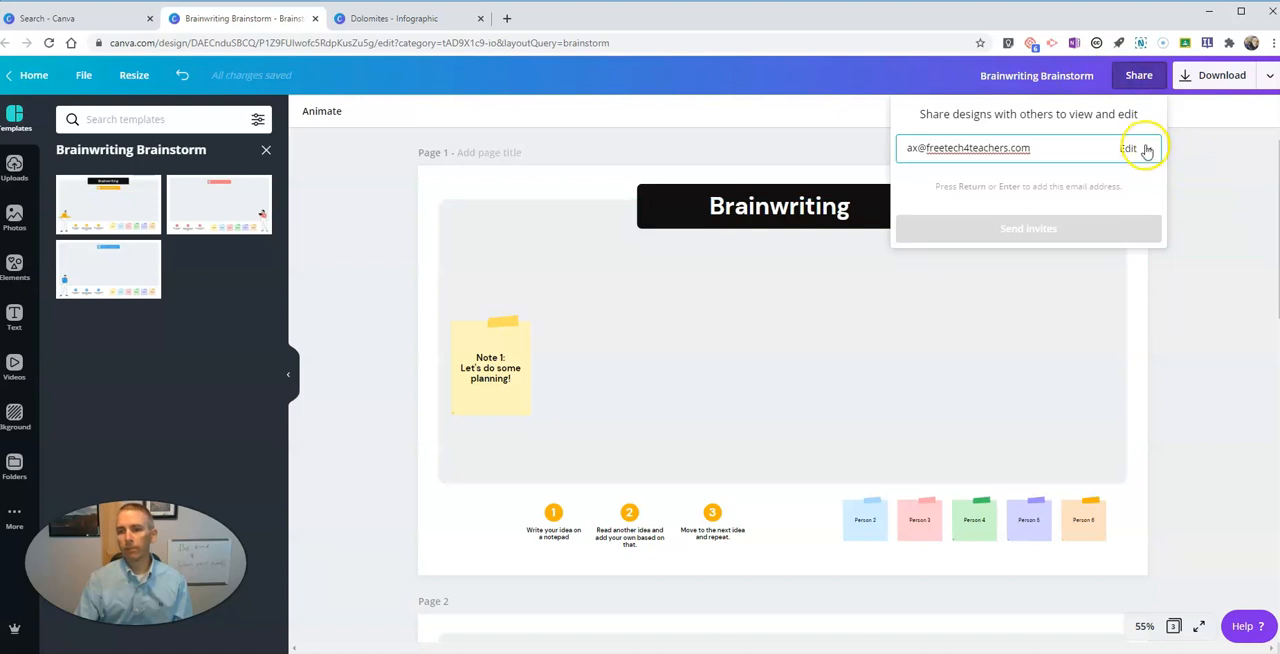
- Give the invitee Can view access and send the invitation
{"action": "left_click", "coordinate": [1132, 148]}
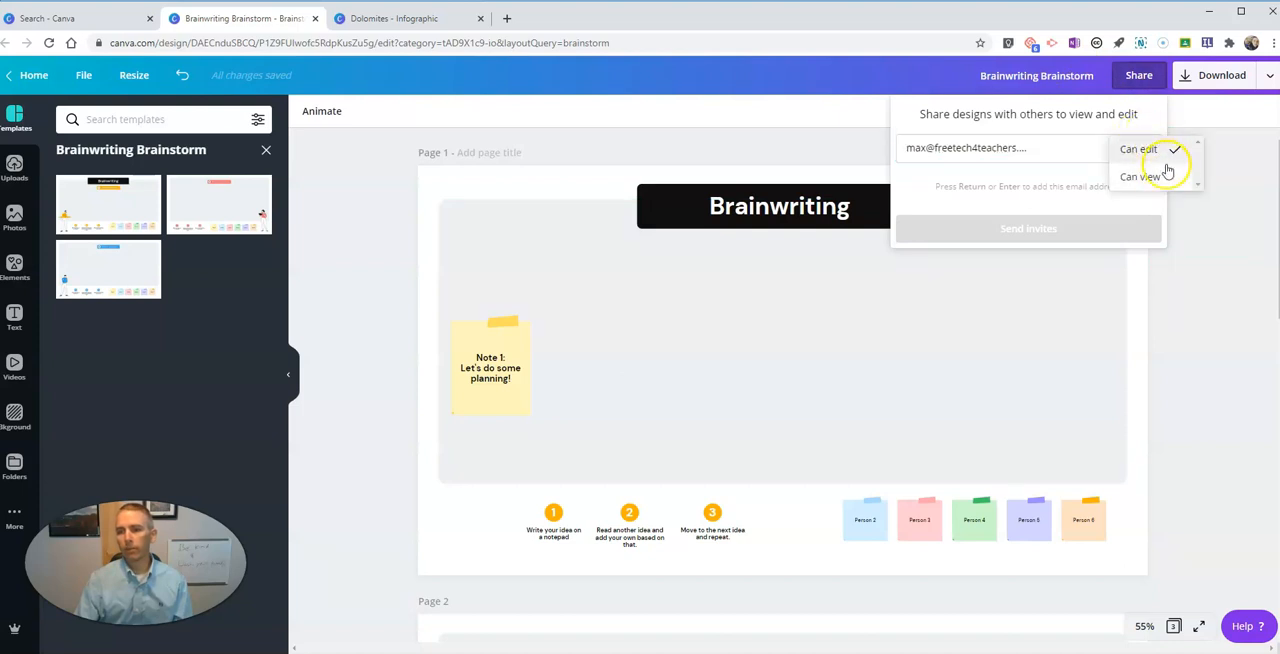
{"action": "left_click", "coordinate": [1138, 176]}
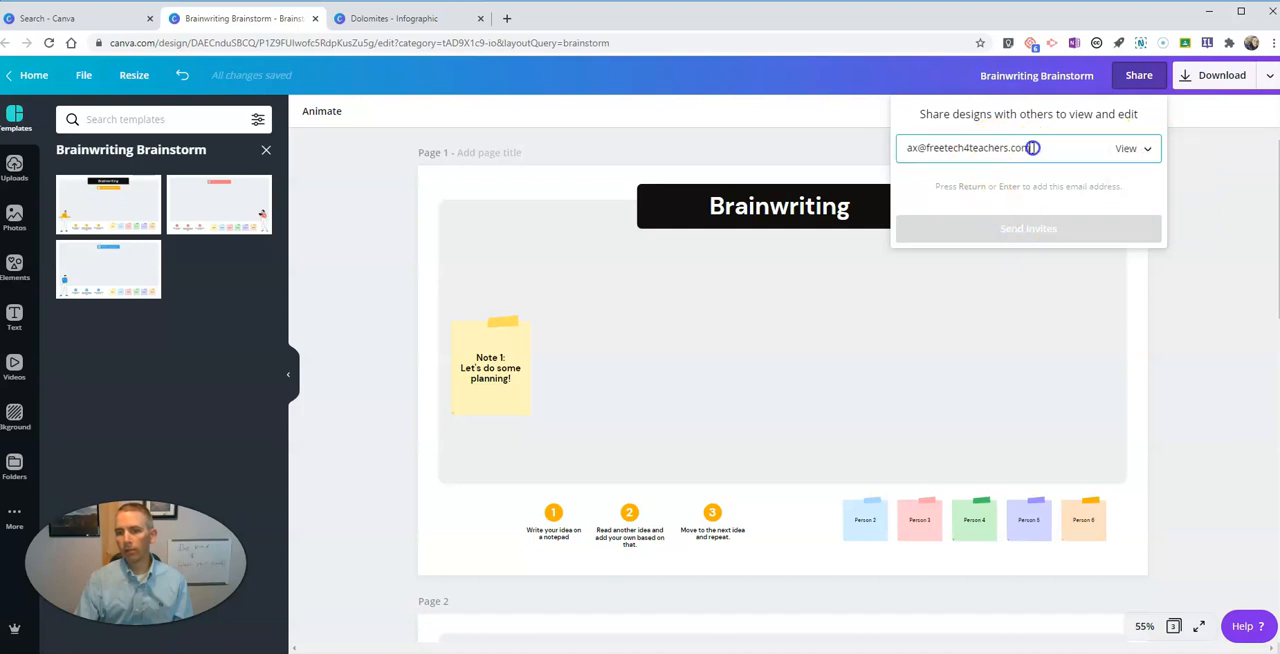
{"action": "key", "text": "Return"}
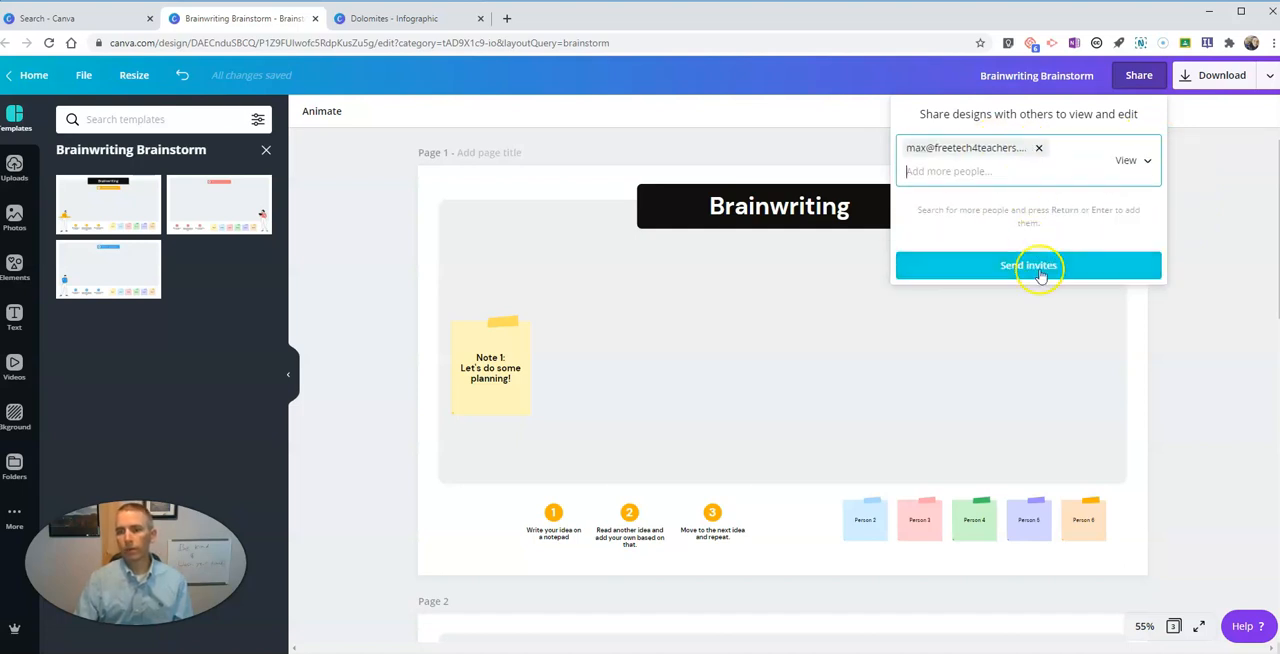
{"action": "left_click", "coordinate": [1028, 264]}
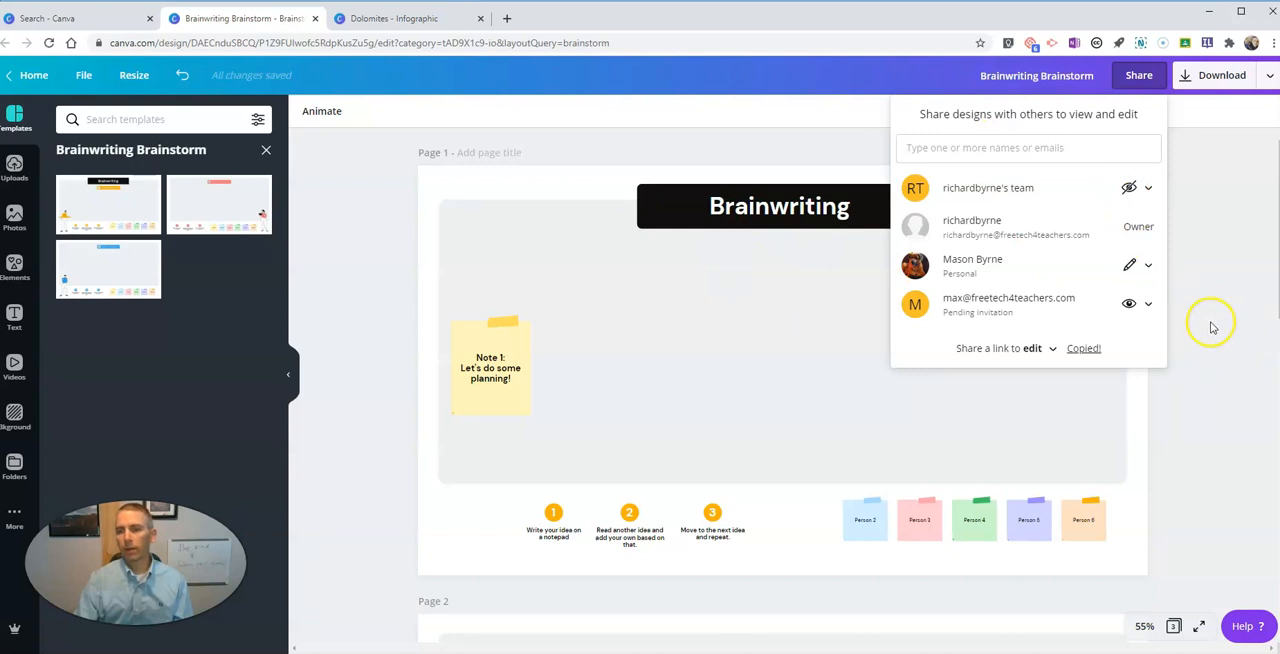
{"action": "mouse_move", "coordinate": [1048, 350]}
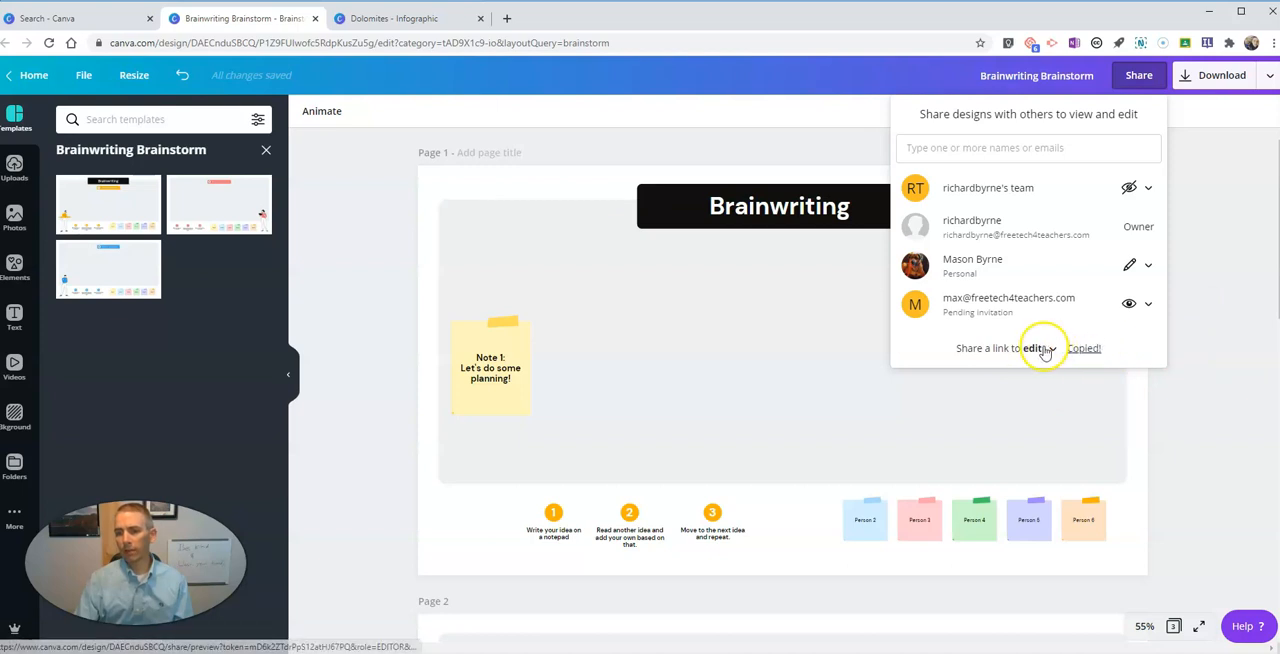
- Copy the 'Share a link to edit' link for the Brainwriting design
{"action": "left_click", "coordinate": [1052, 348]}
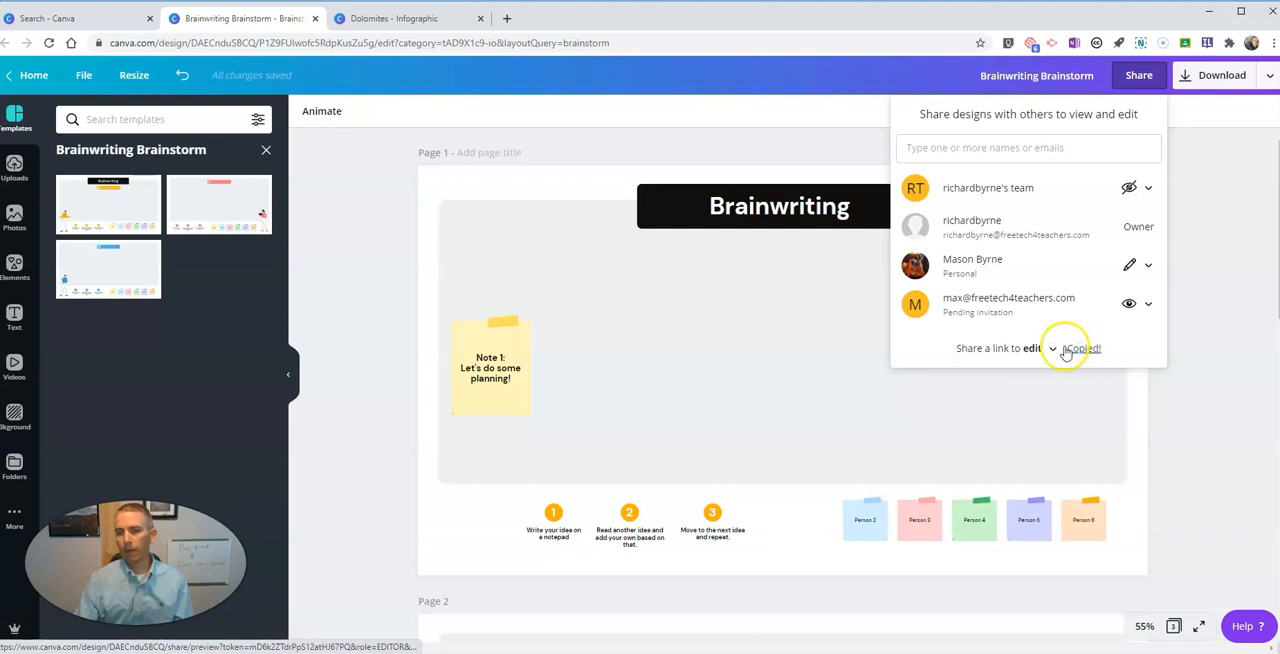
{"action": "left_click", "coordinate": [1218, 300]}
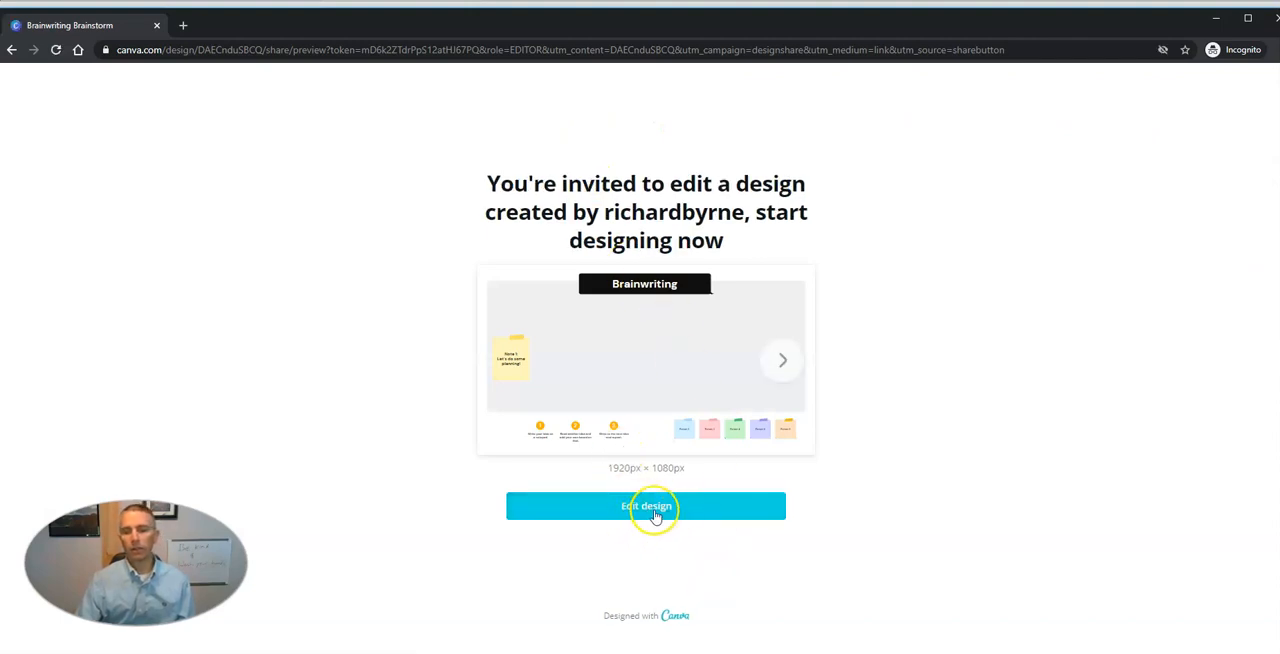
{"action": "left_click", "coordinate": [646, 504]}
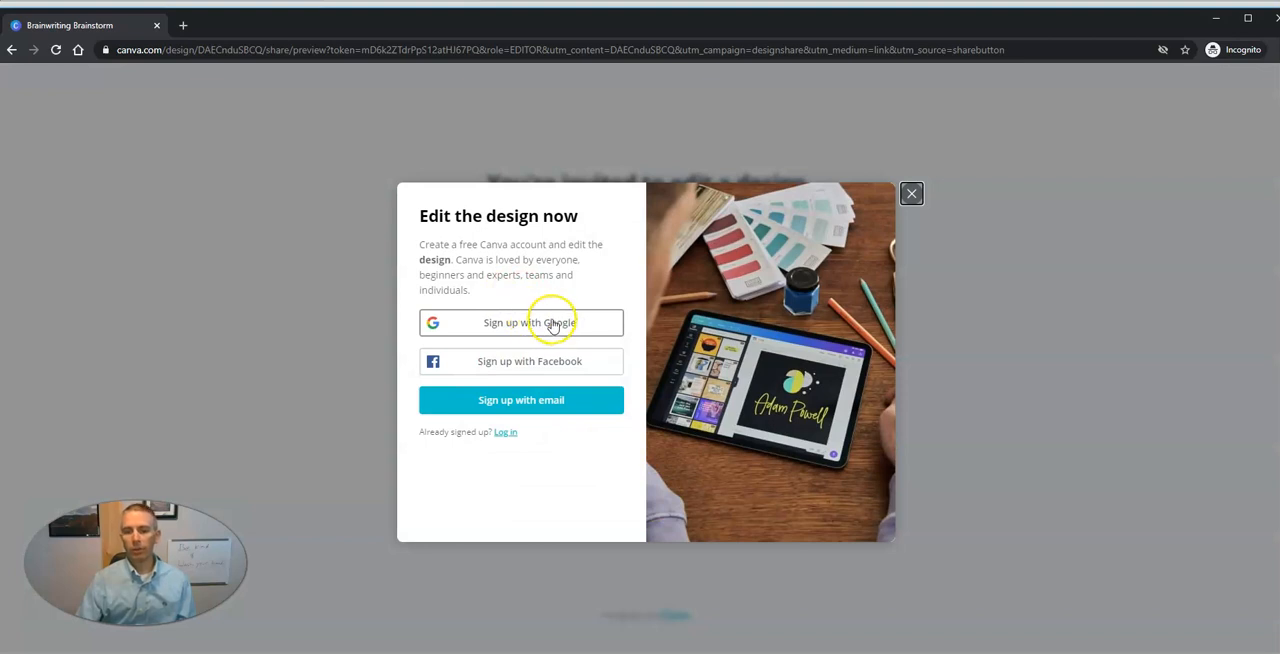
{"action": "left_click", "coordinate": [520, 322]}
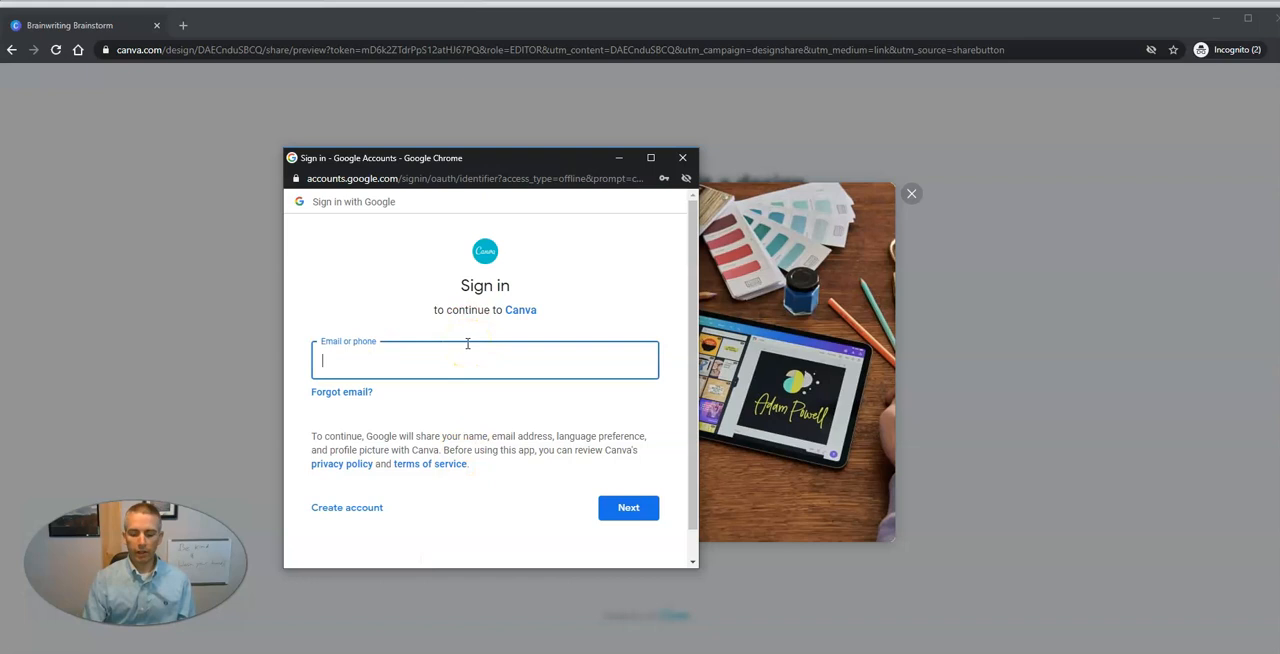
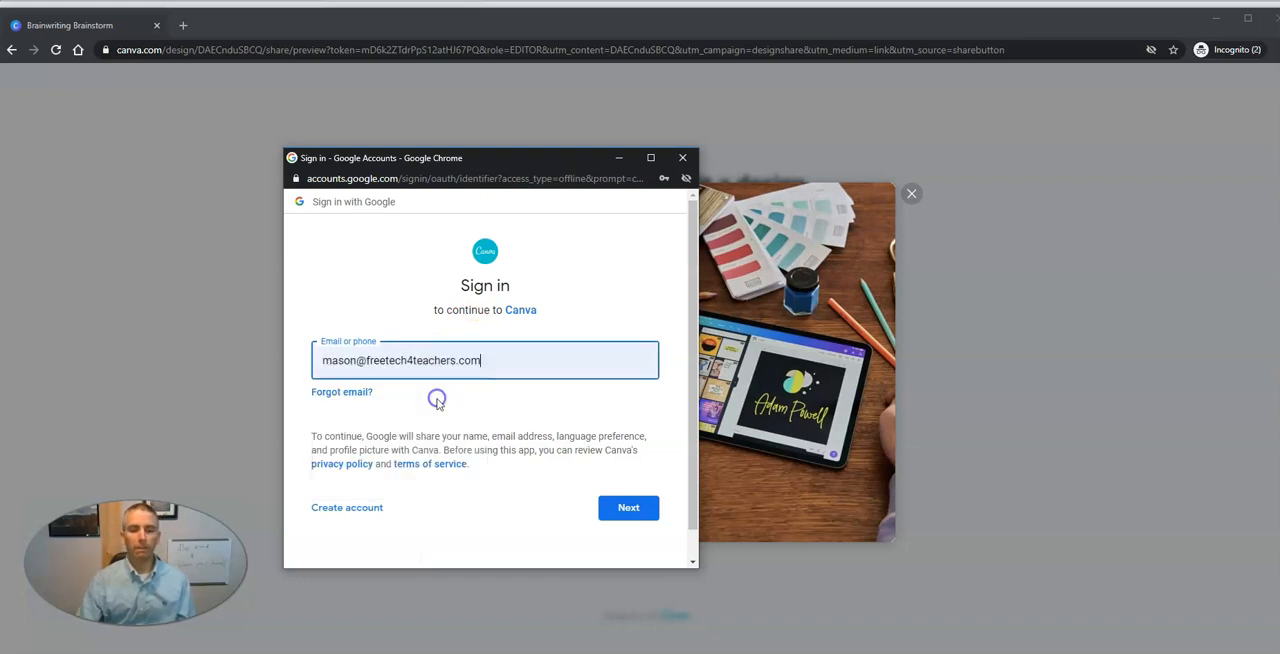
{"action": "left_click", "coordinate": [628, 508]}
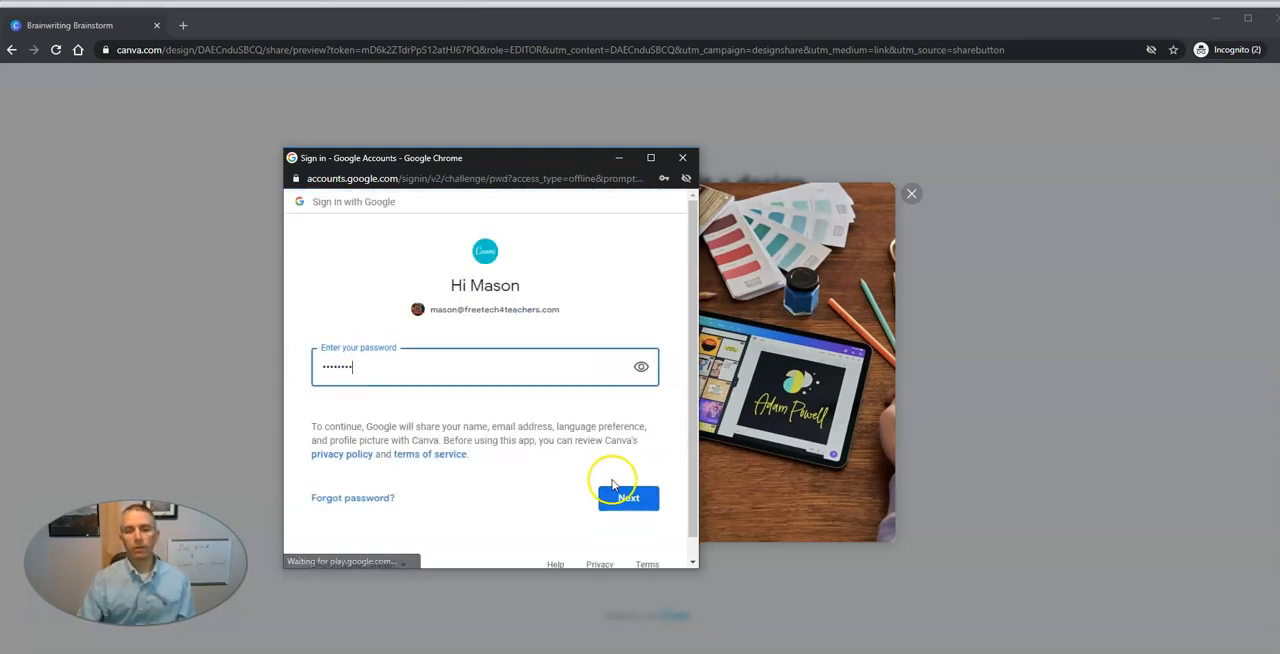
{"action": "left_click", "coordinate": [628, 498]}
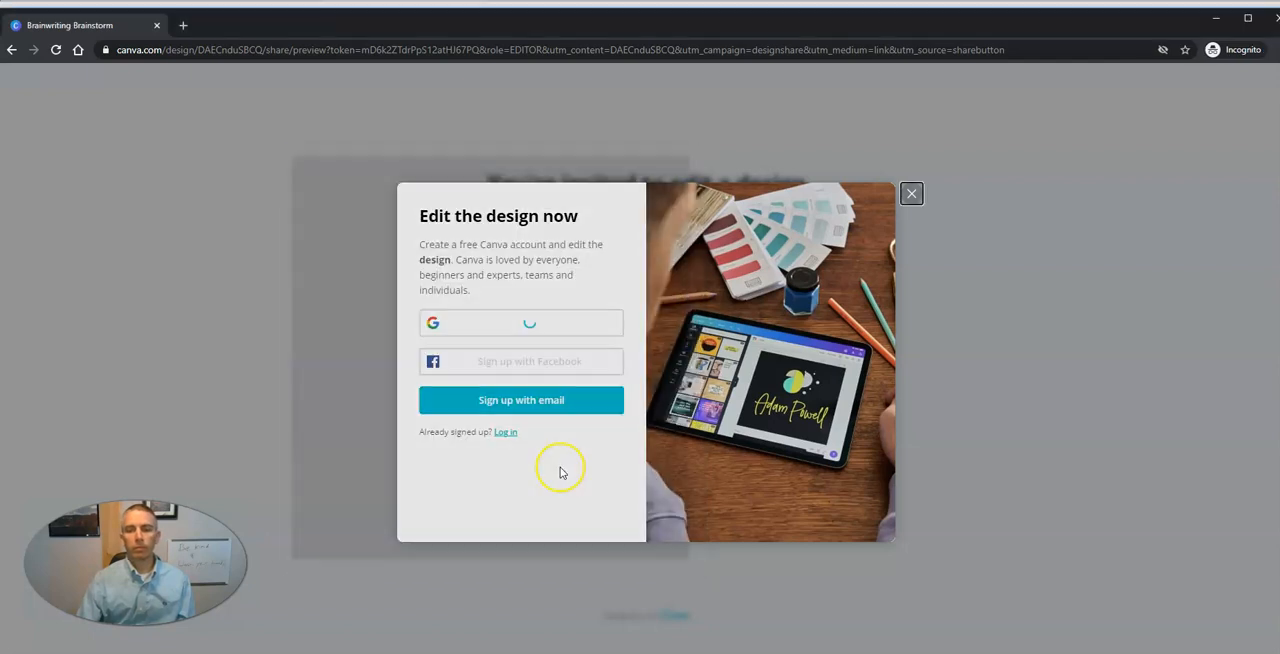
{"action": "left_click", "coordinate": [910, 194]}
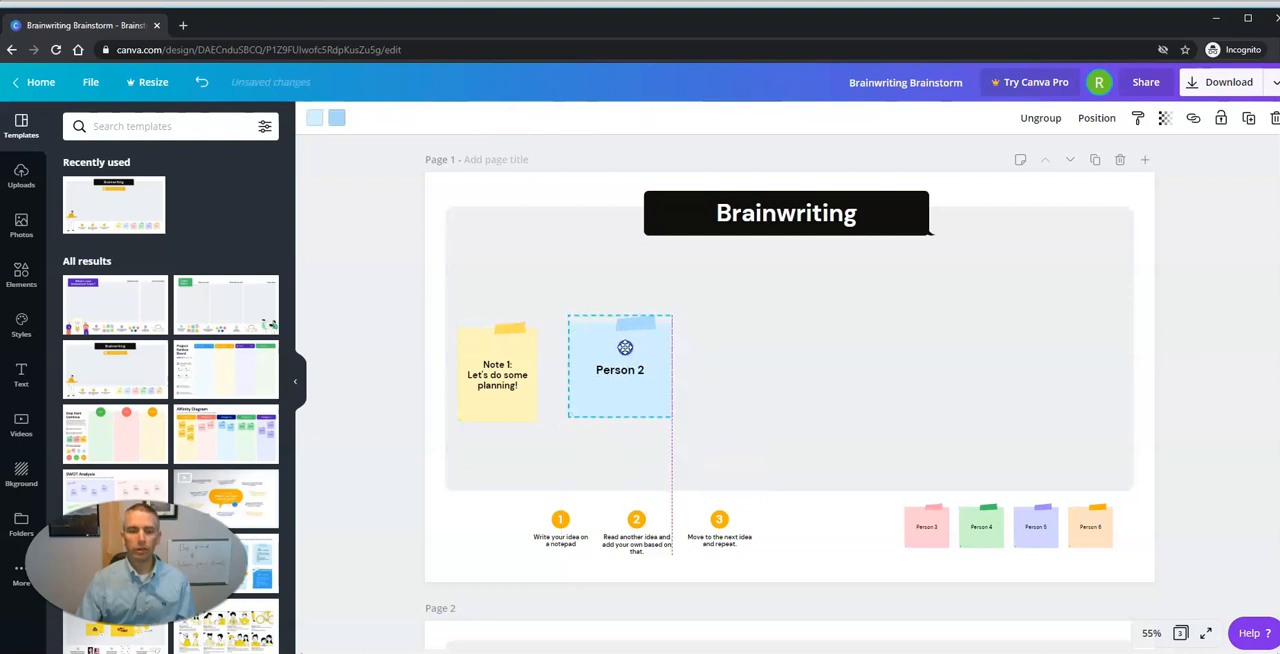
- Retype the Person 2 sticky note as 'Note 2 My big idea is...'
{"action": "double_click", "coordinate": [620, 368]}
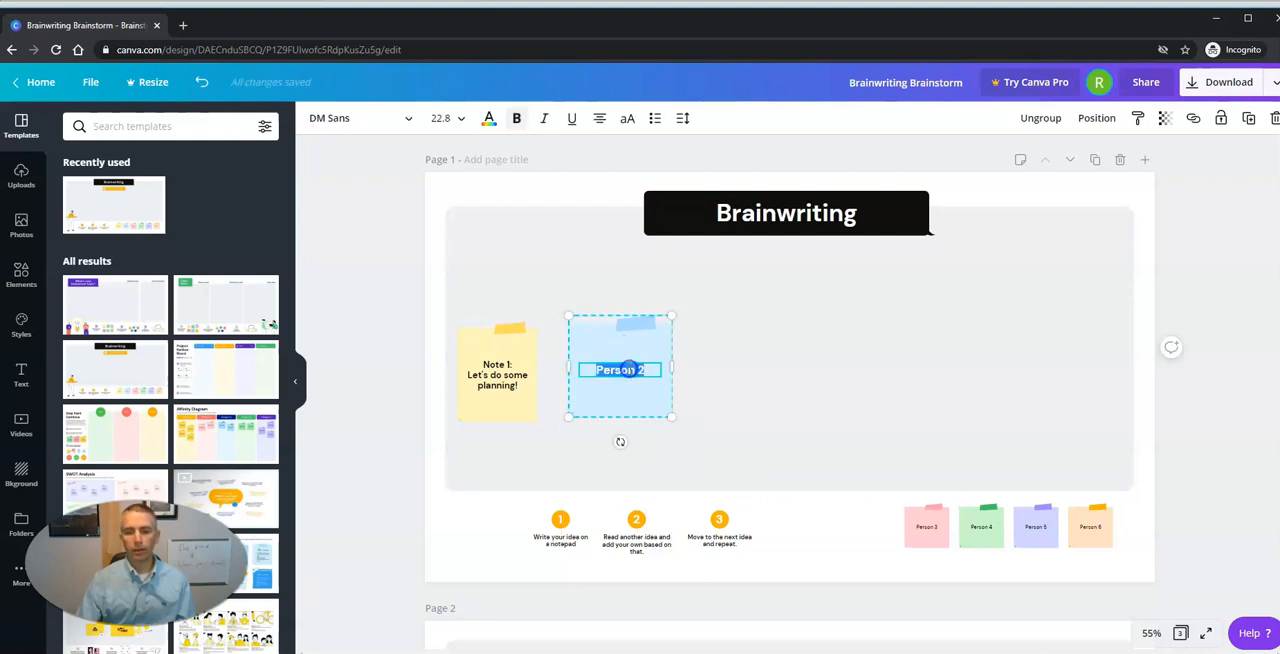
{"action": "type", "text": "Note 2:"}
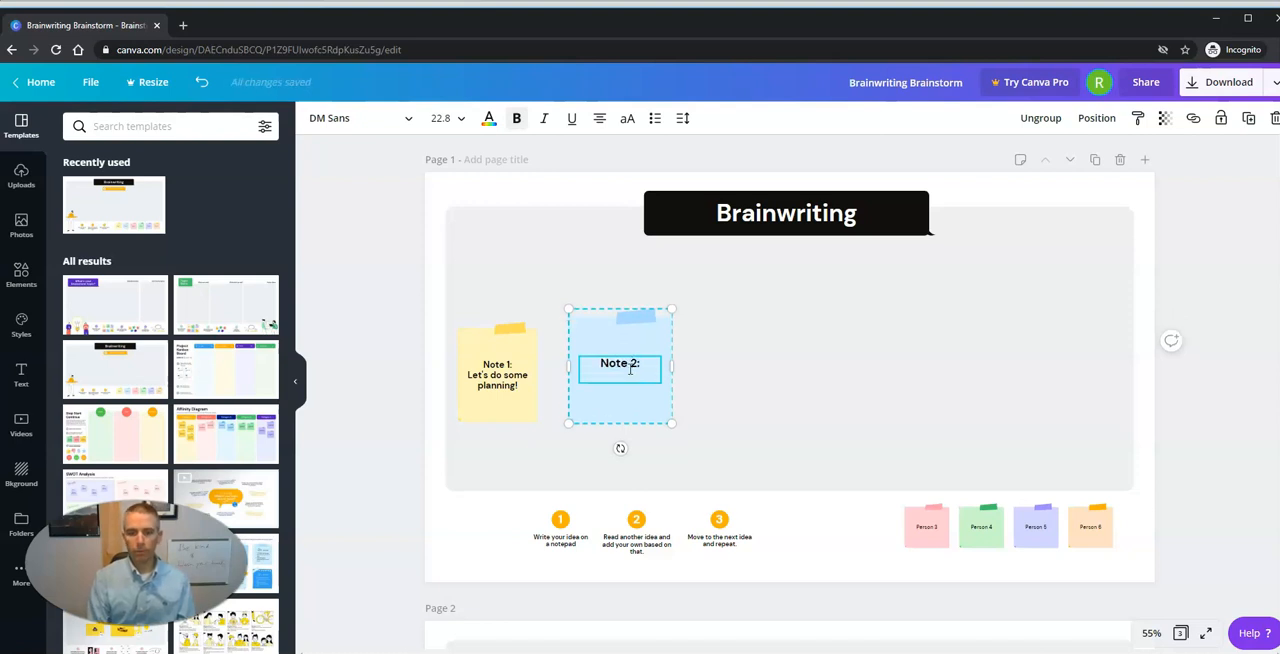
{"action": "type", "text": "My big idea"}
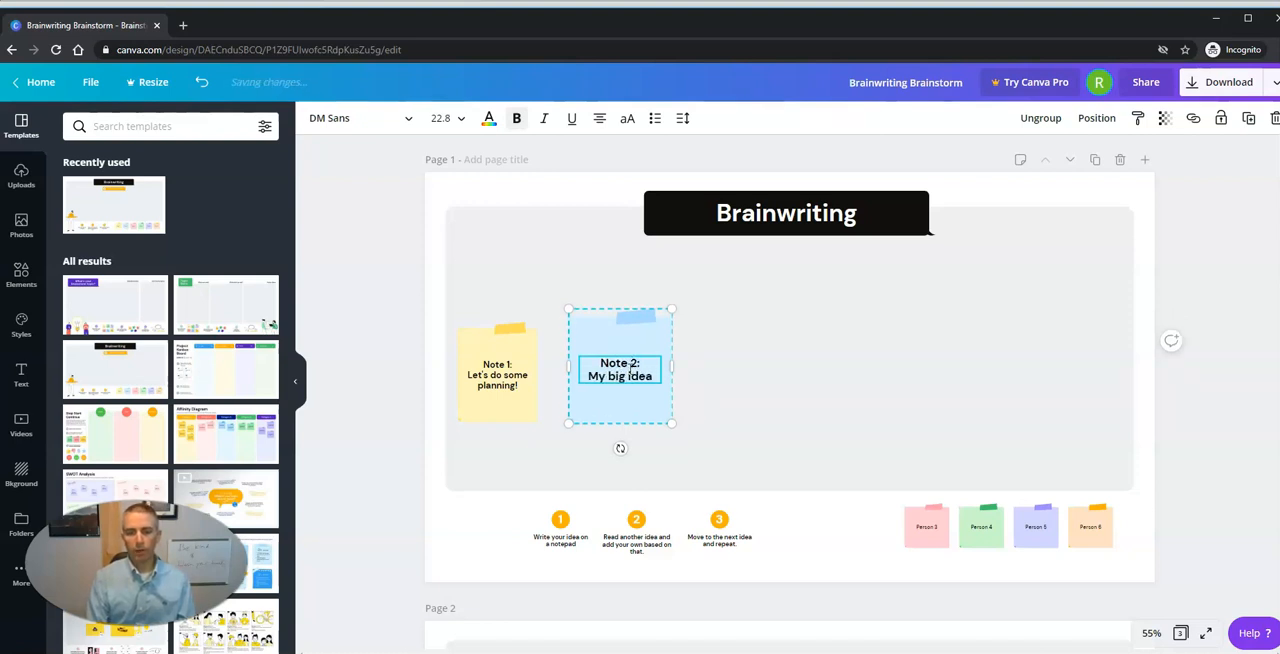
{"action": "type", "text": "is..."}
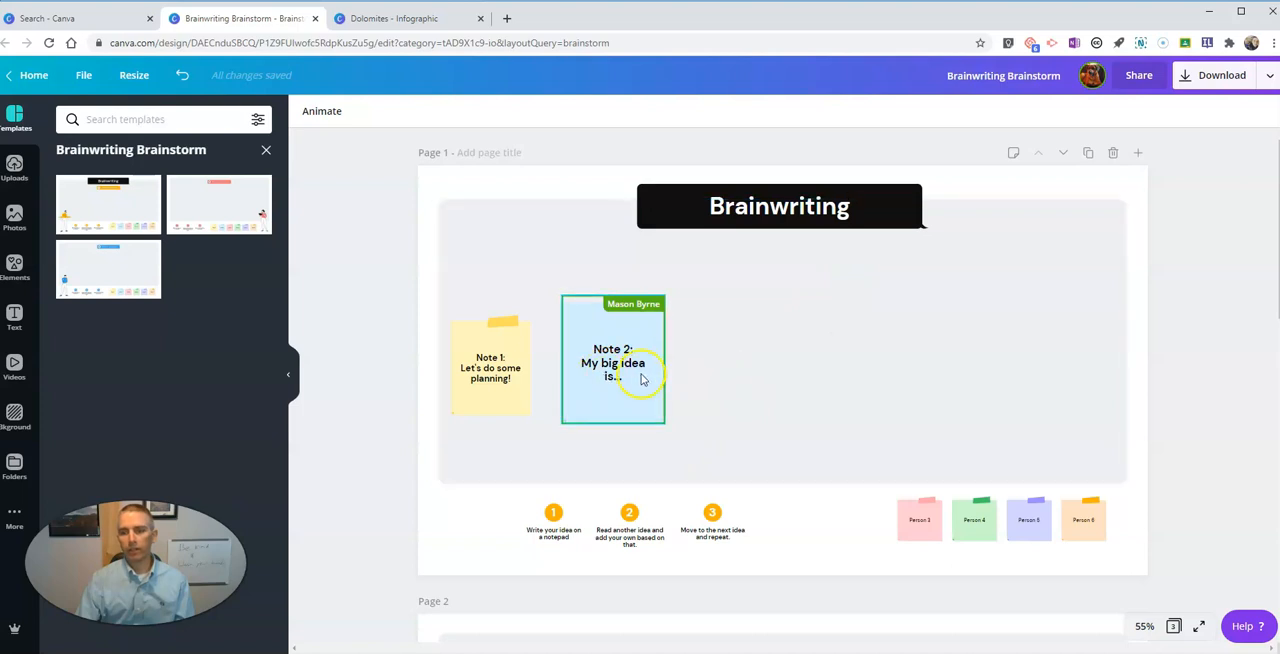
{"action": "mouse_move", "coordinate": [632, 304]}
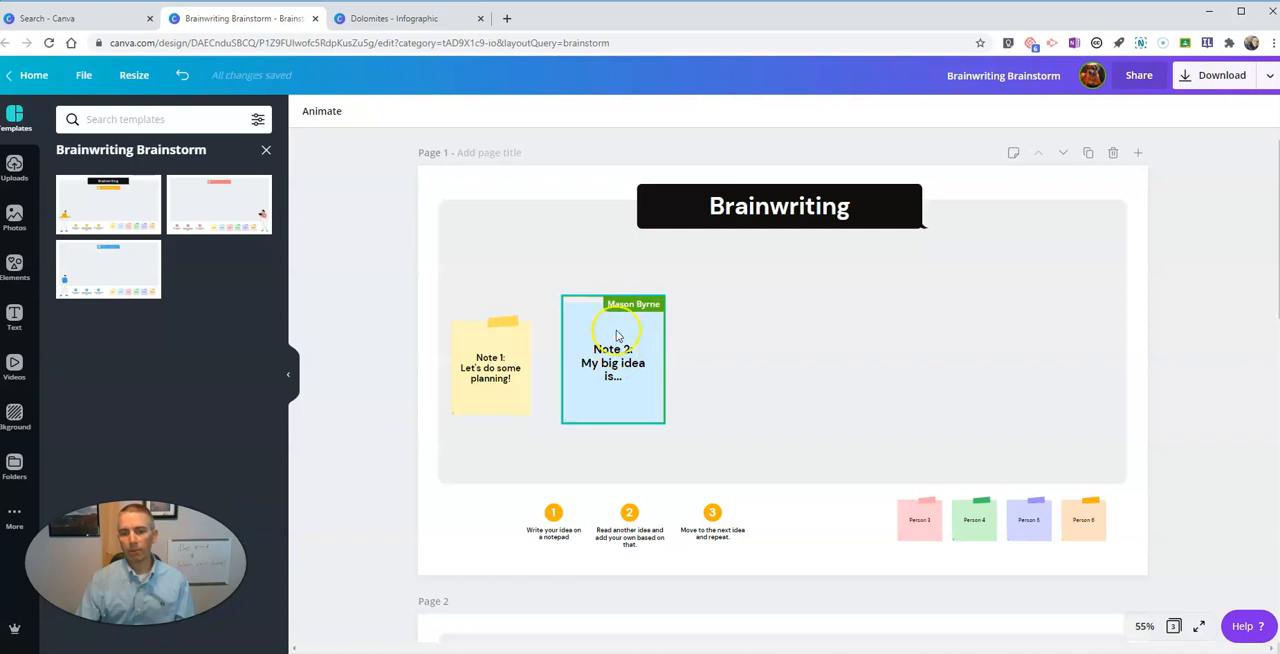
{"action": "mouse_move", "coordinate": [598, 364]}
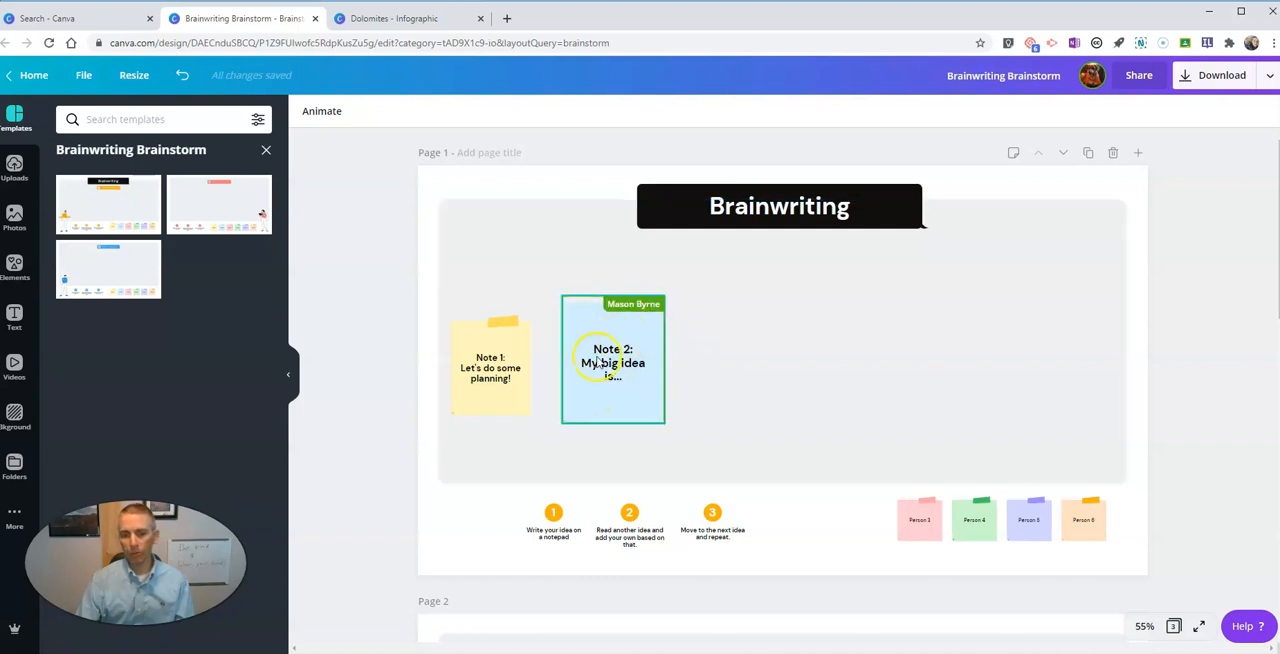
{"action": "left_click", "coordinate": [530, 448]}
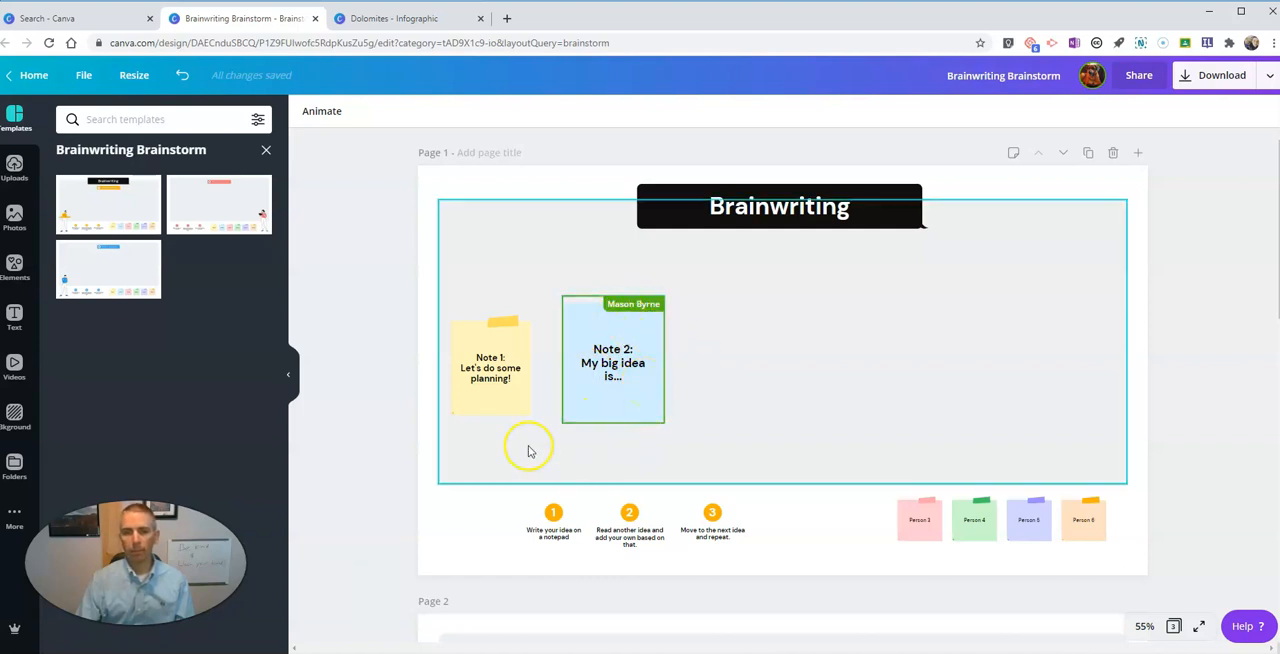
{"action": "left_click", "coordinate": [490, 368]}
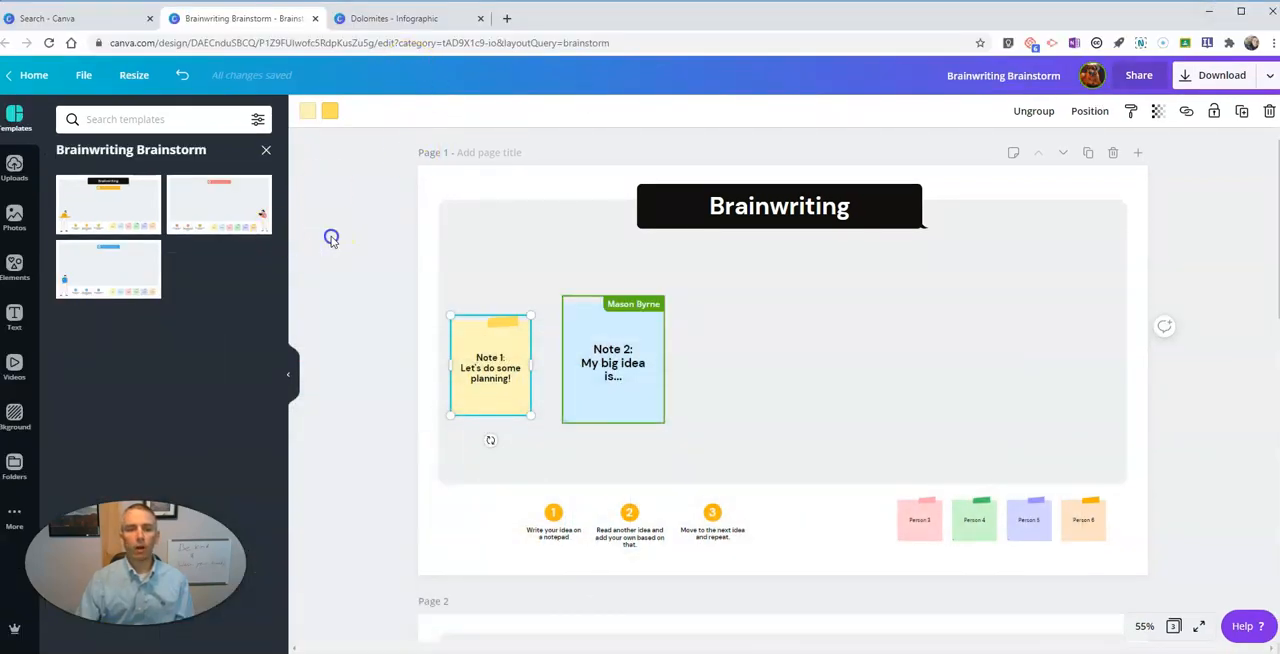
{"action": "left_click", "coordinate": [356, 258]}
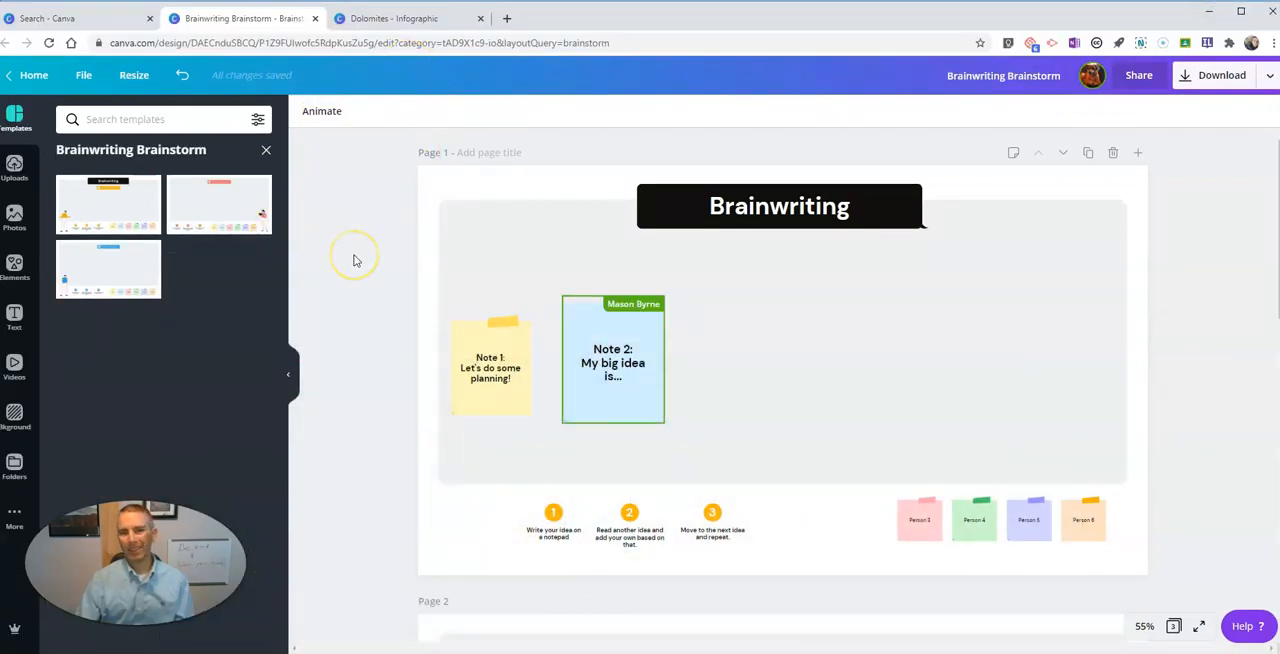
{"action": "mouse_move", "coordinate": [504, 176]}
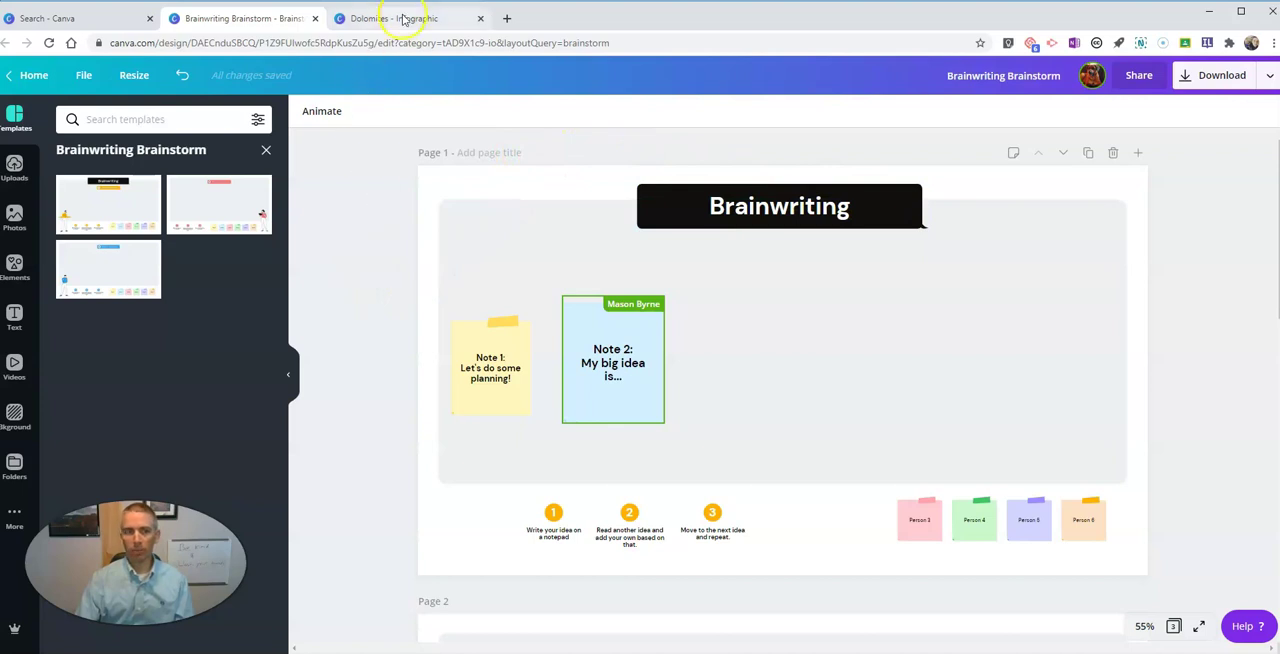
- Copy the edit-access link for the Dolomites infographic from its Share panel
{"action": "left_click", "coordinate": [392, 18]}
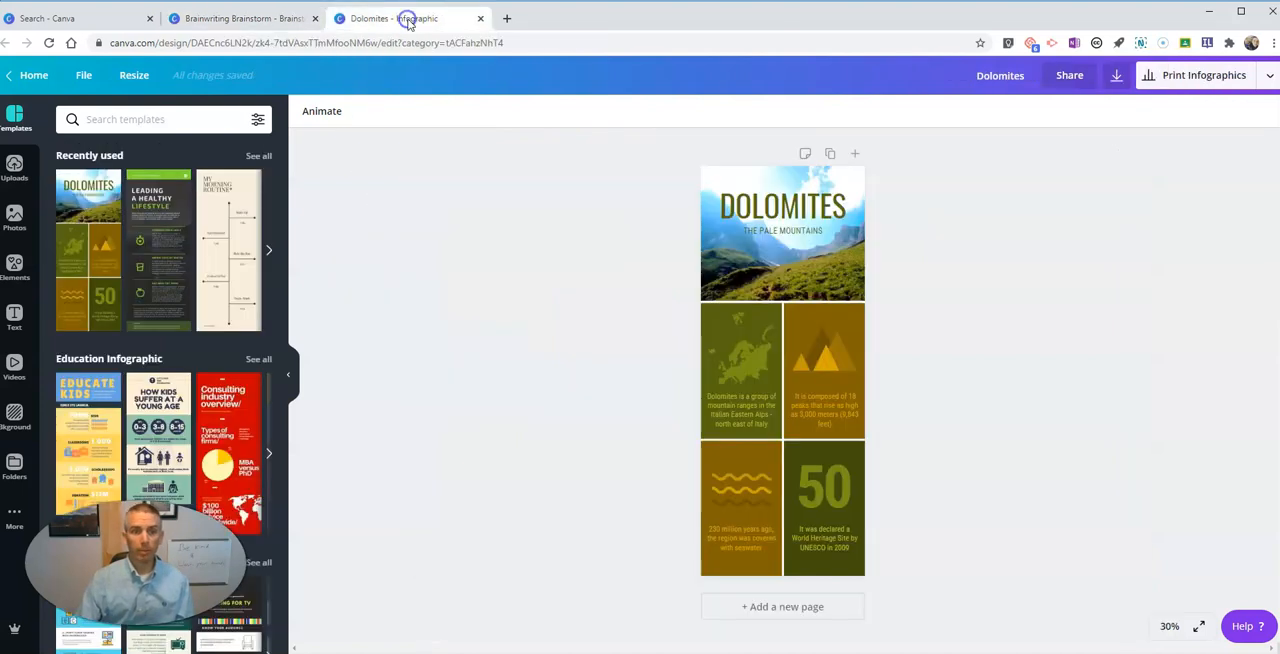
{"action": "mouse_move", "coordinate": [440, 36]}
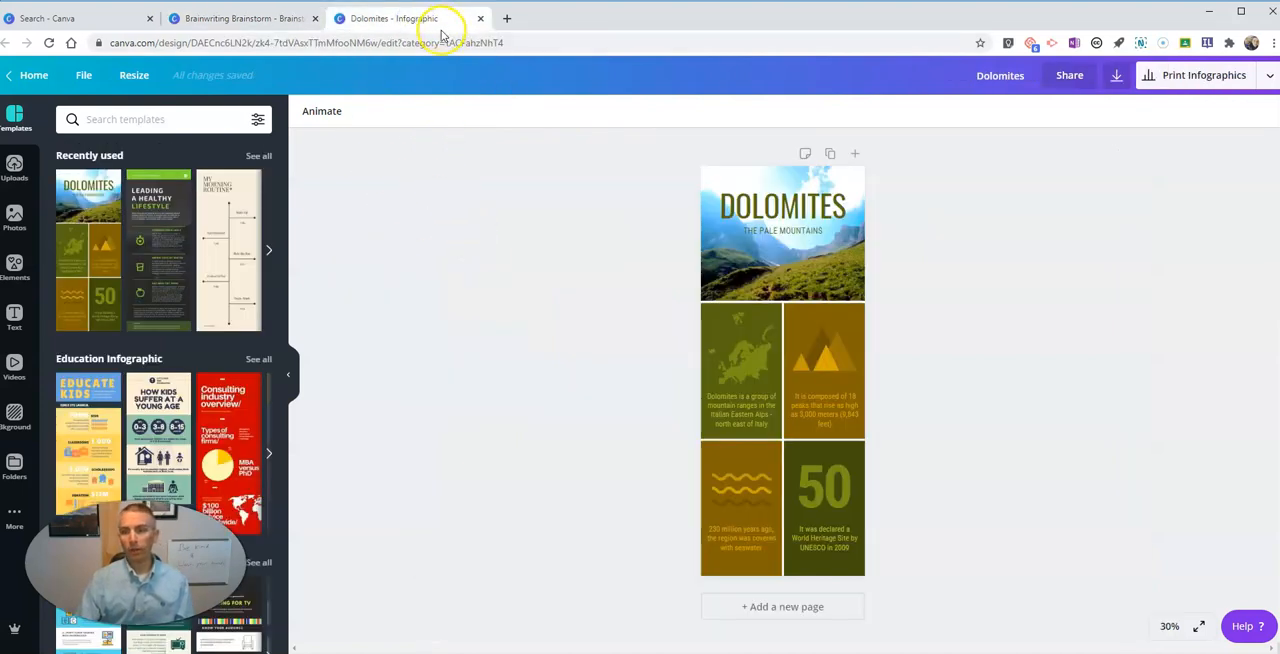
{"action": "left_click", "coordinate": [1068, 76]}
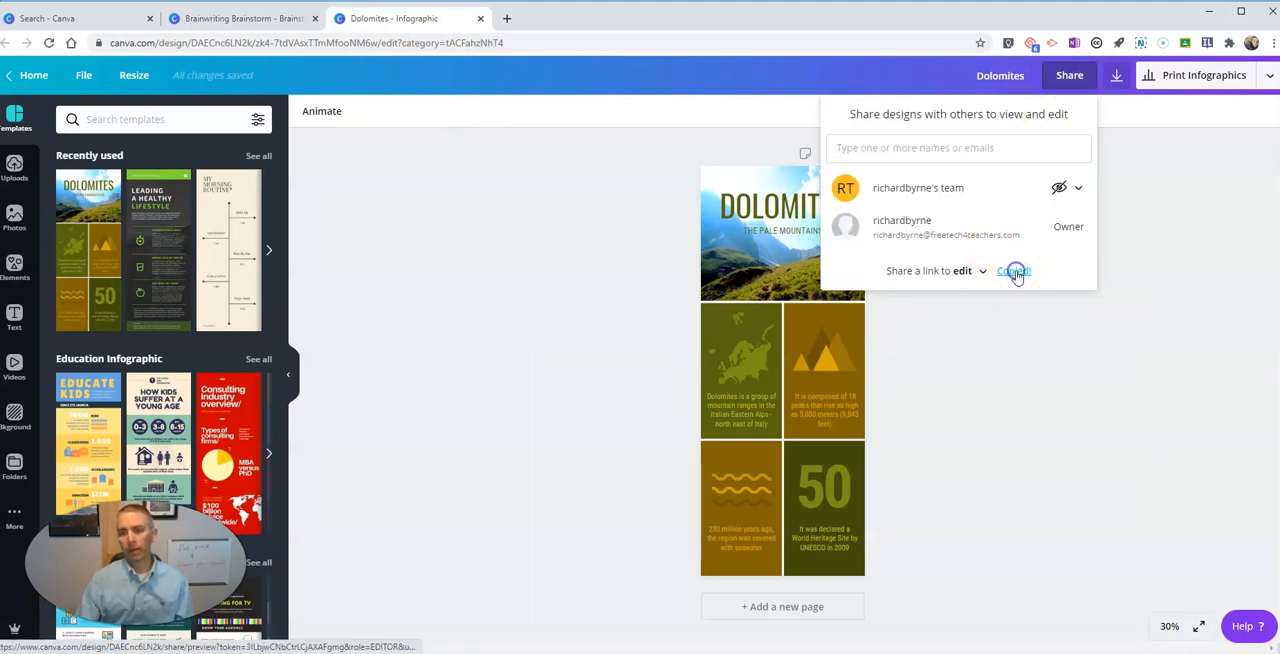
{"action": "left_click", "coordinate": [1012, 270]}
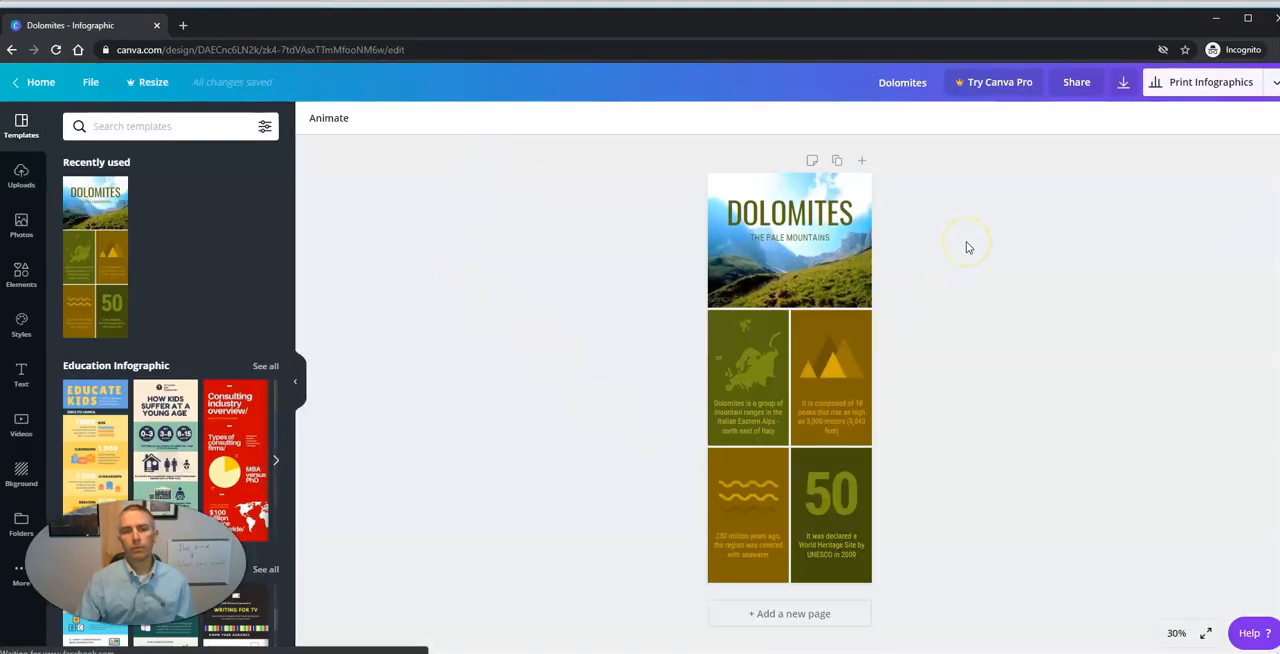
{"action": "mouse_move", "coordinate": [1150, 116]}
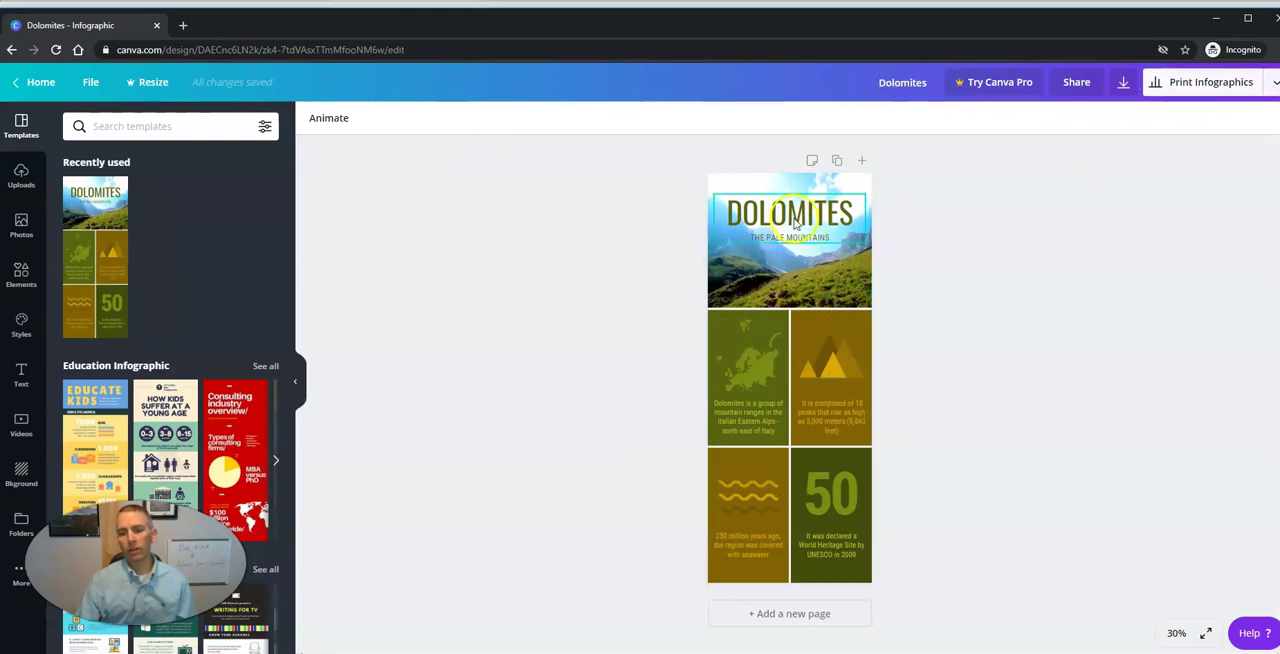
- Select the mountain photo and DOLOMITES title as the second account, then return to the owner's copy
{"action": "left_click", "coordinate": [790, 214]}
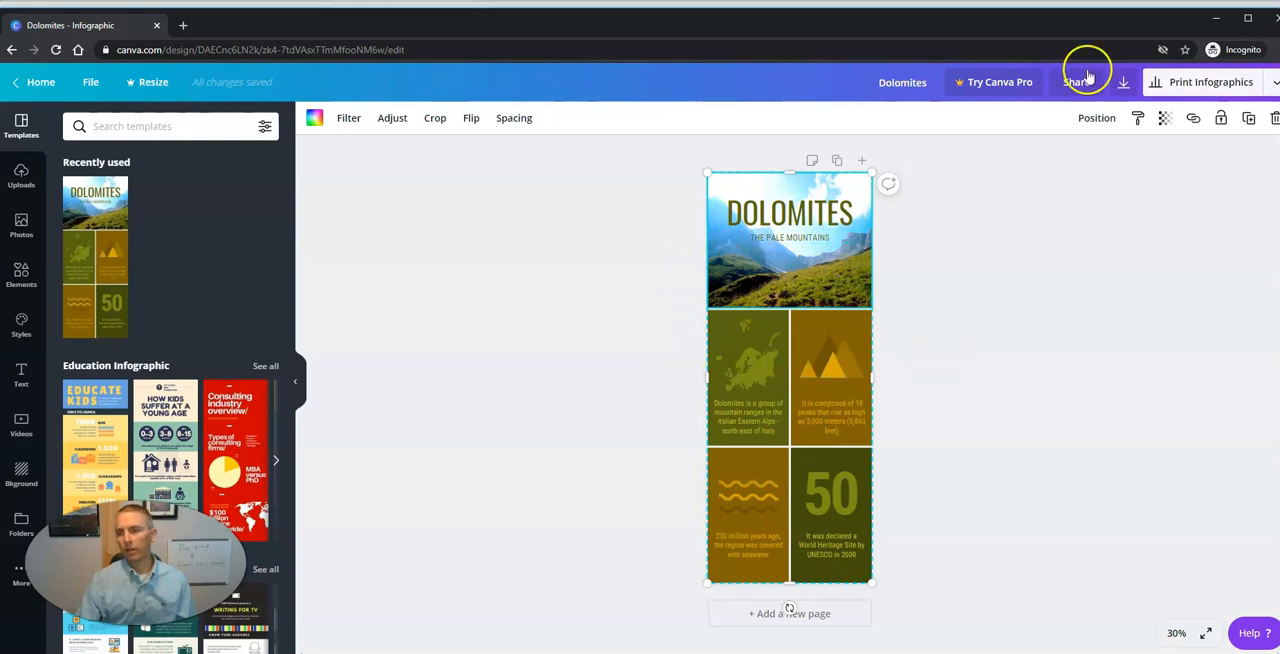
{"action": "left_click", "coordinate": [790, 212]}
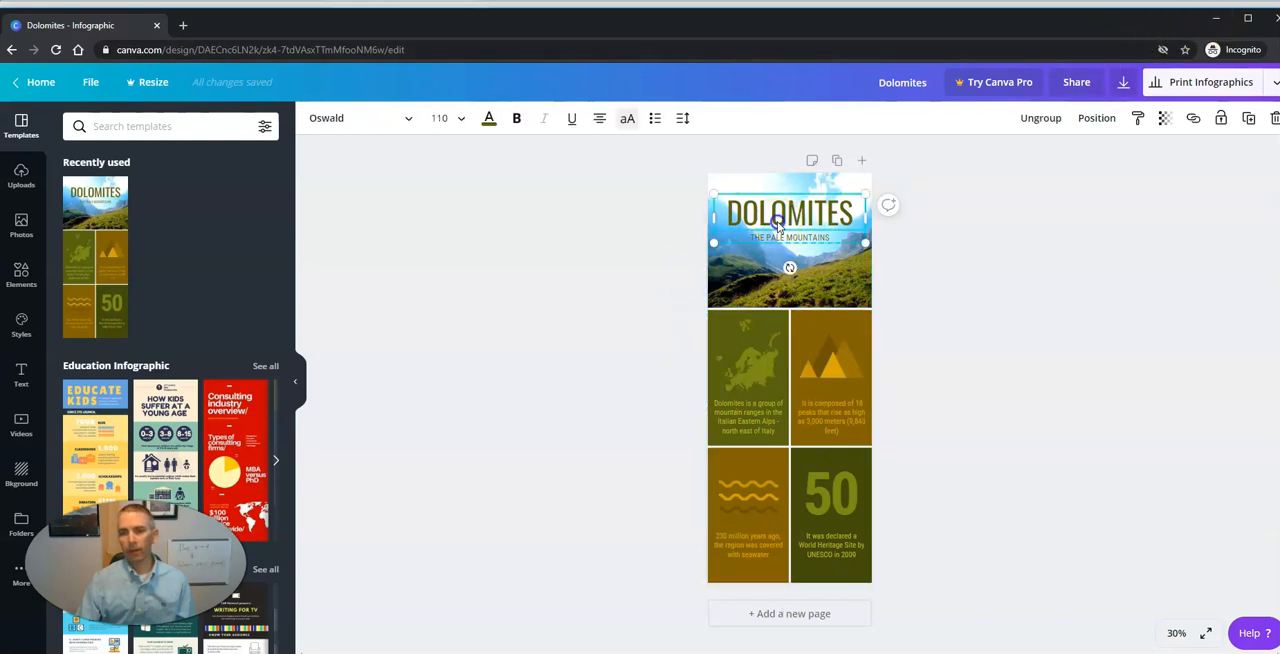
{"action": "left_click", "coordinate": [1076, 82]}
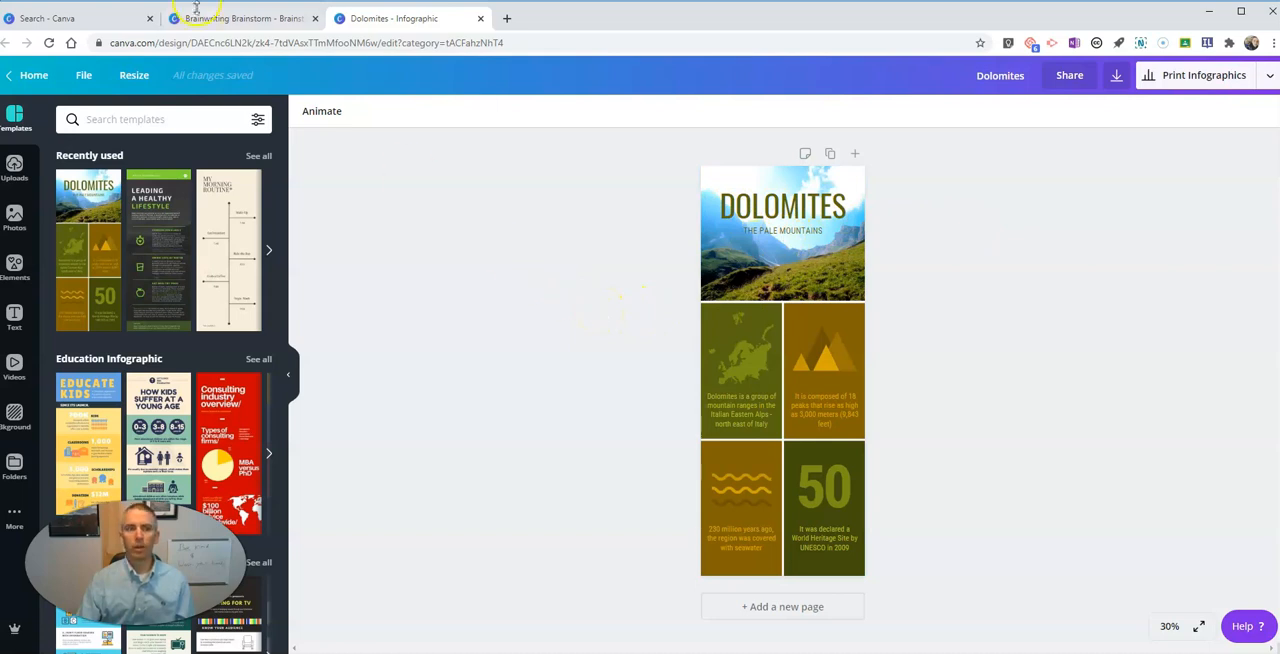
- Return to the Brainwriting Brainstorm board and deselect on the canvas
{"action": "left_click", "coordinate": [240, 18]}
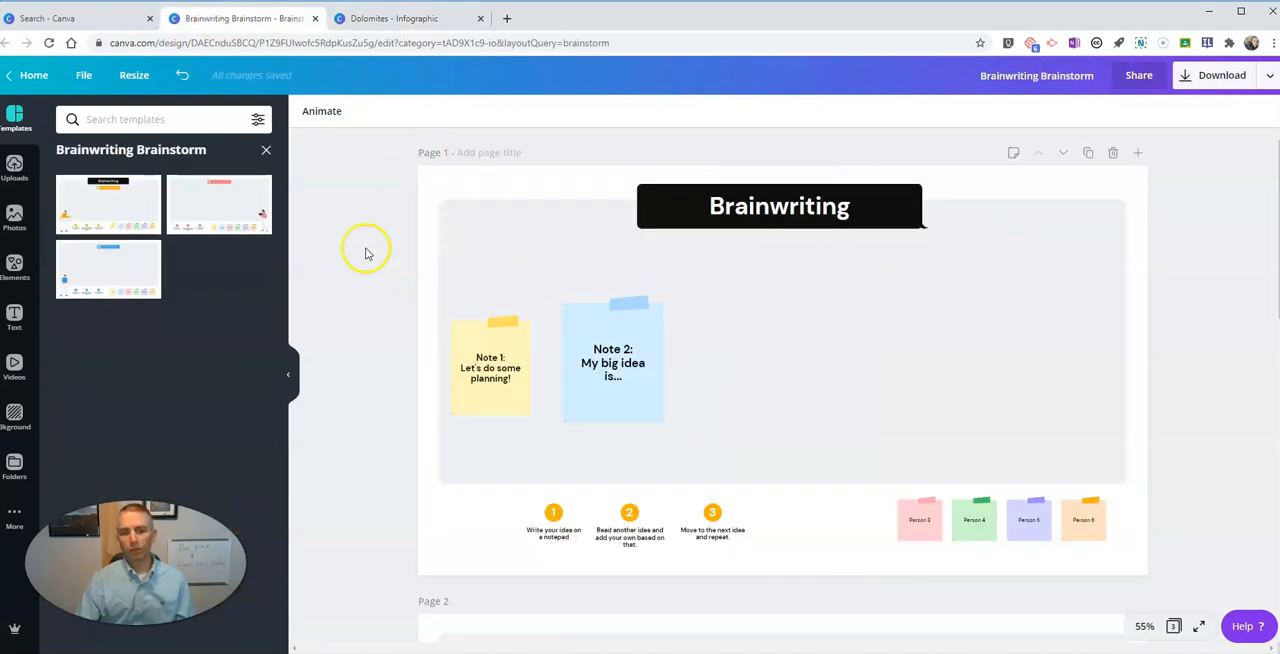
{"action": "left_click", "coordinate": [490, 364]}
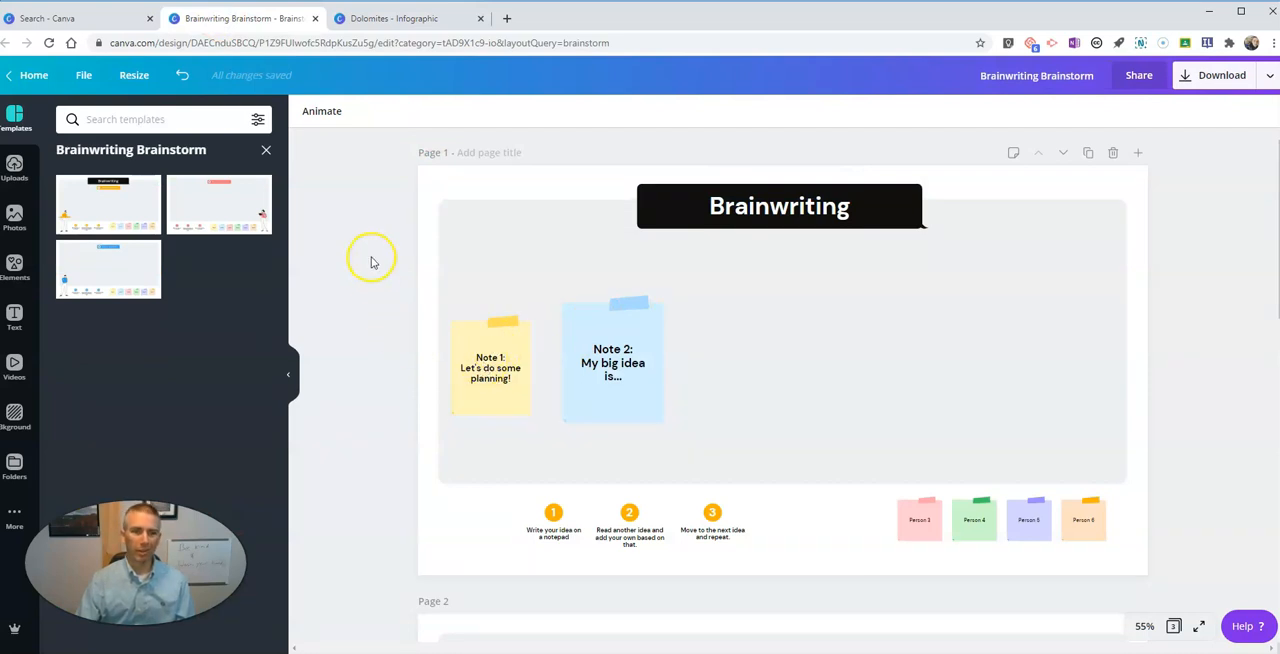
{"action": "mouse_move", "coordinate": [372, 262]}
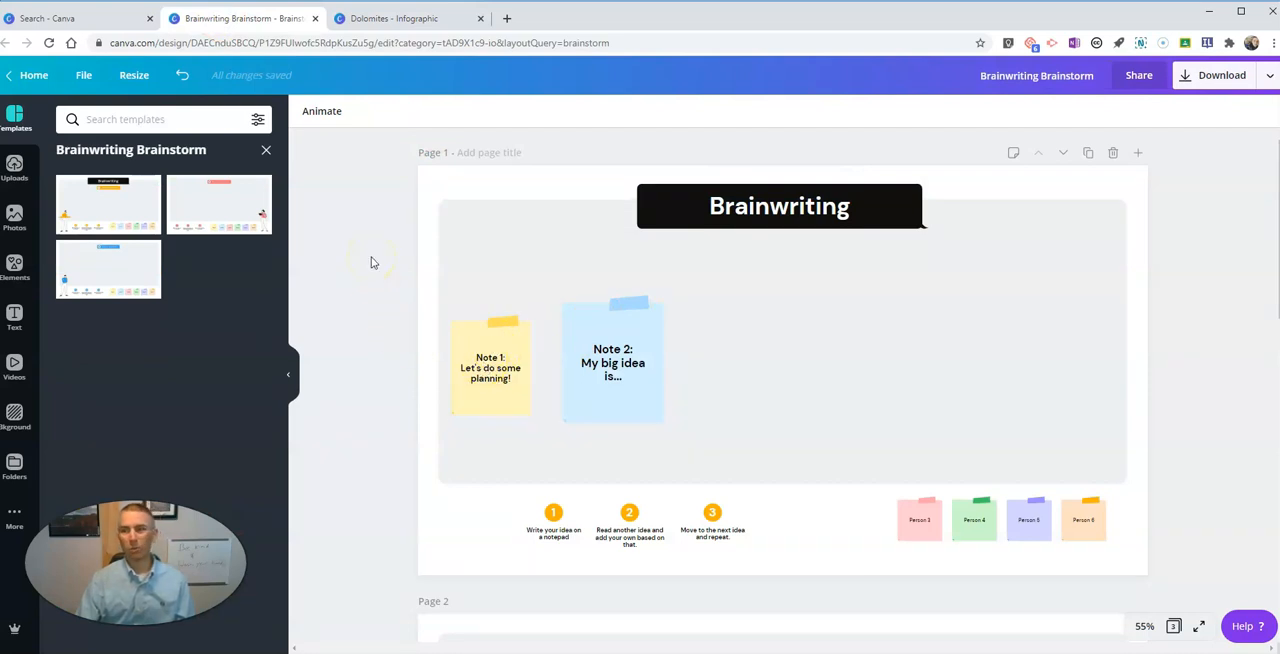